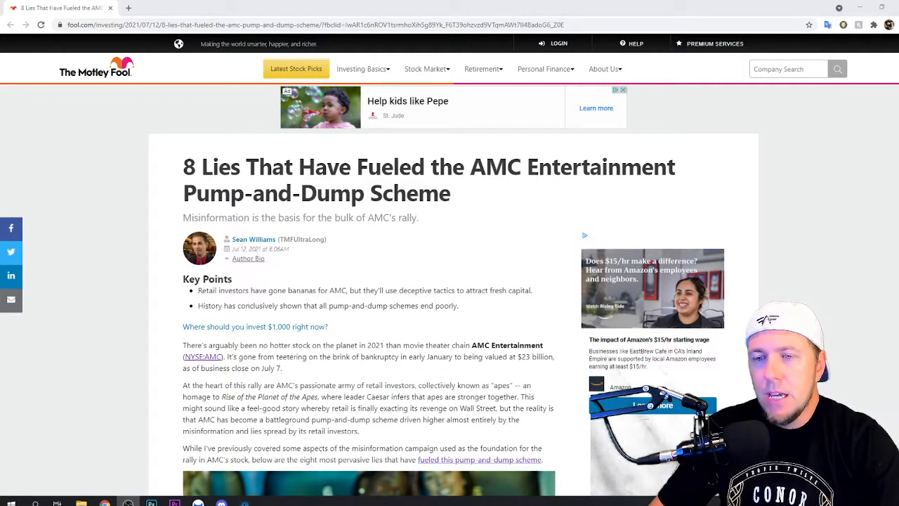
mouse_move(300, 315)
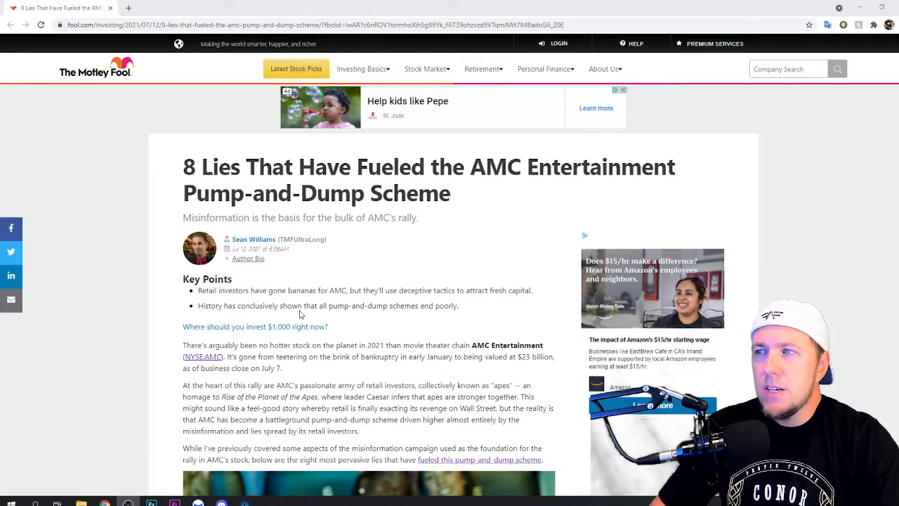
mouse_move(278, 323)
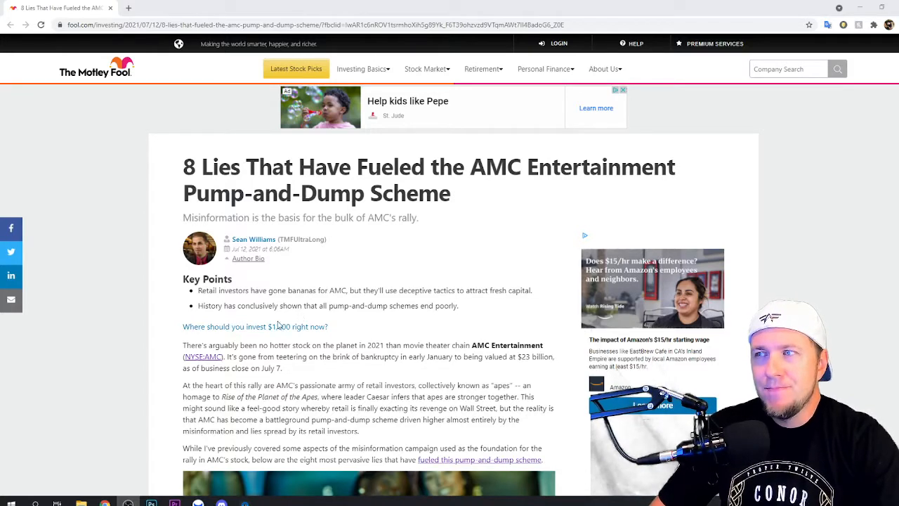
Scroll the AMC pump-and-dump article down past the key points to the 'Lie No. 1' heading.
scroll(down, 3)
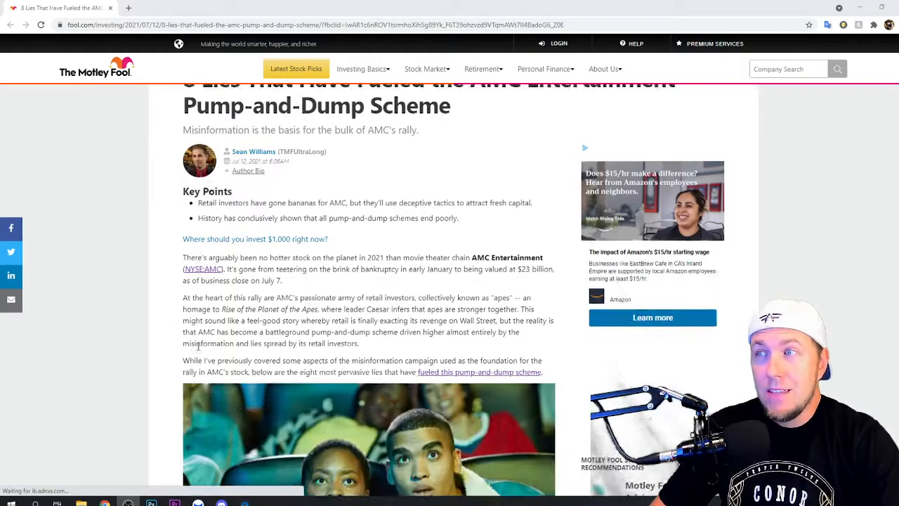
scroll(down, 3)
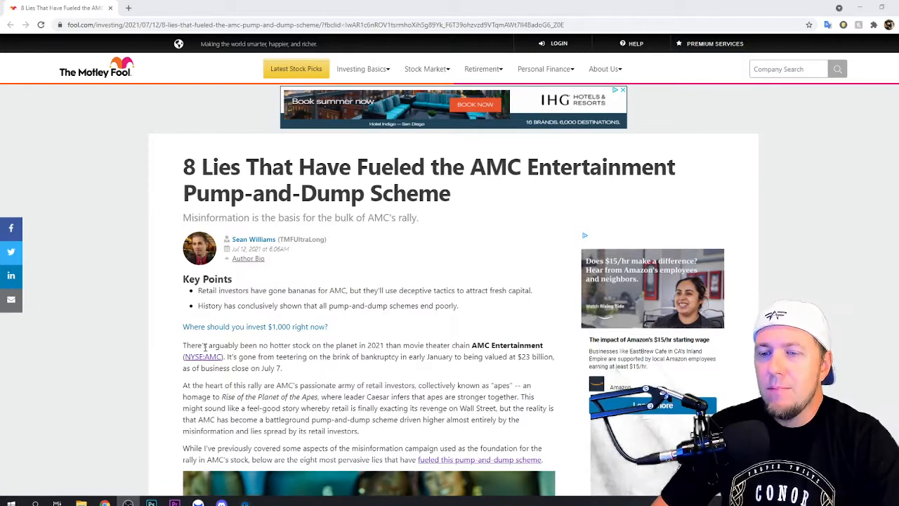
scroll(down, 3)
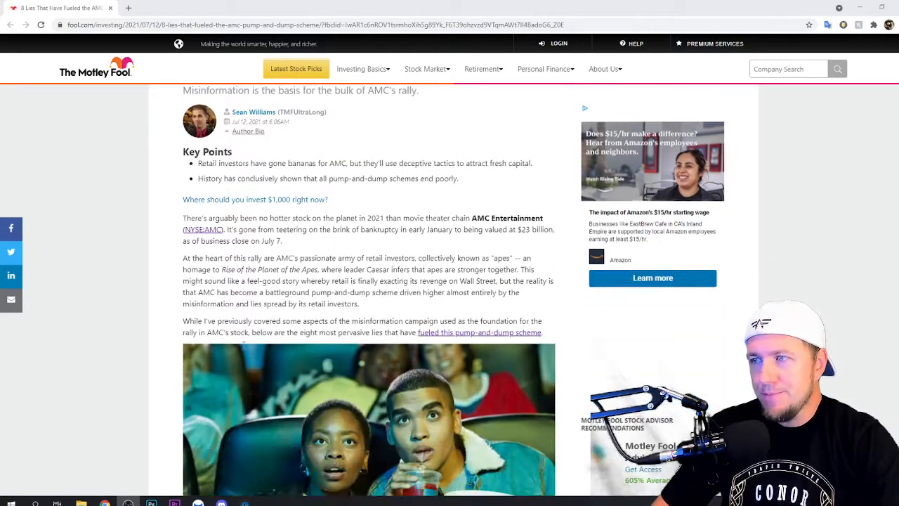
scroll(down, 3)
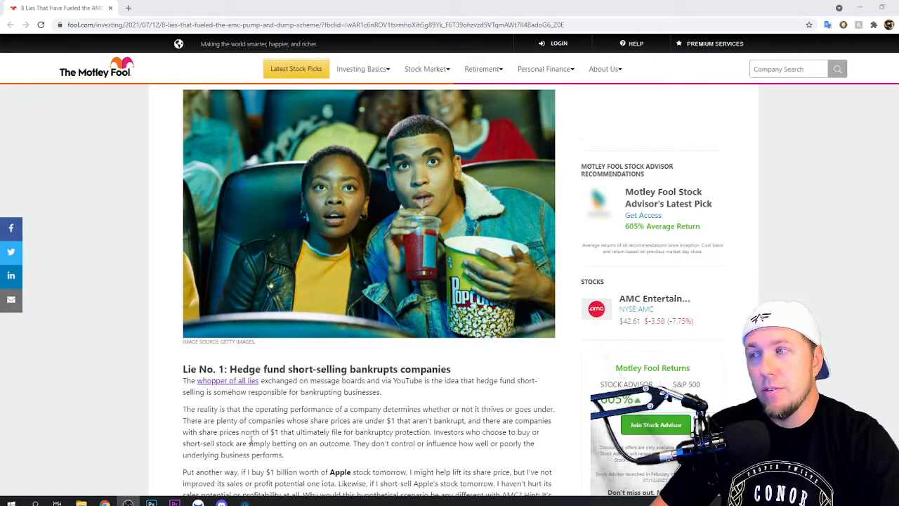
Scroll through Lie No. 1's text to the stock traders image and the 'Lie No. 2' heading.
scroll(down, 3)
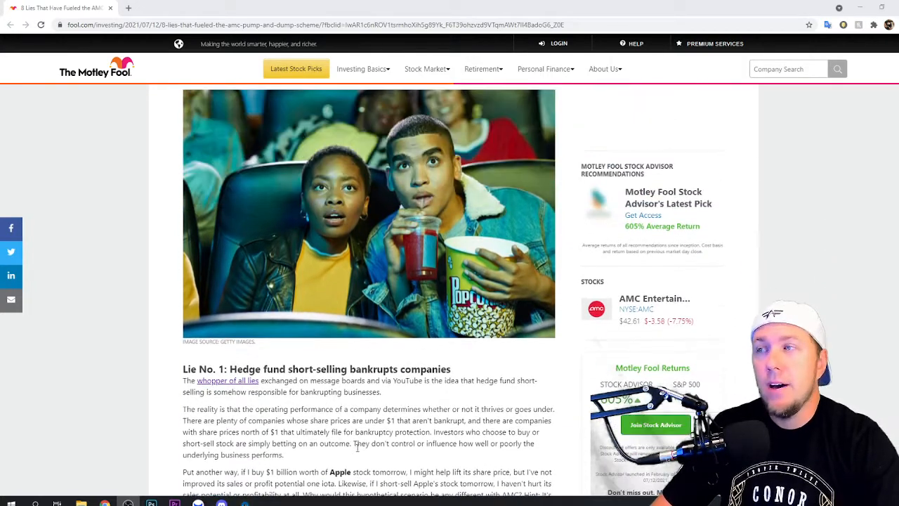
scroll(down, 3)
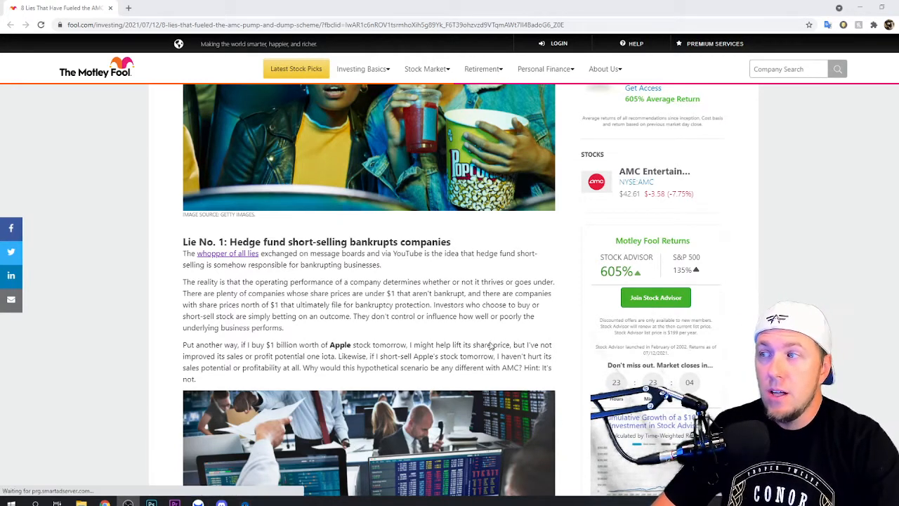
scroll(down, 3)
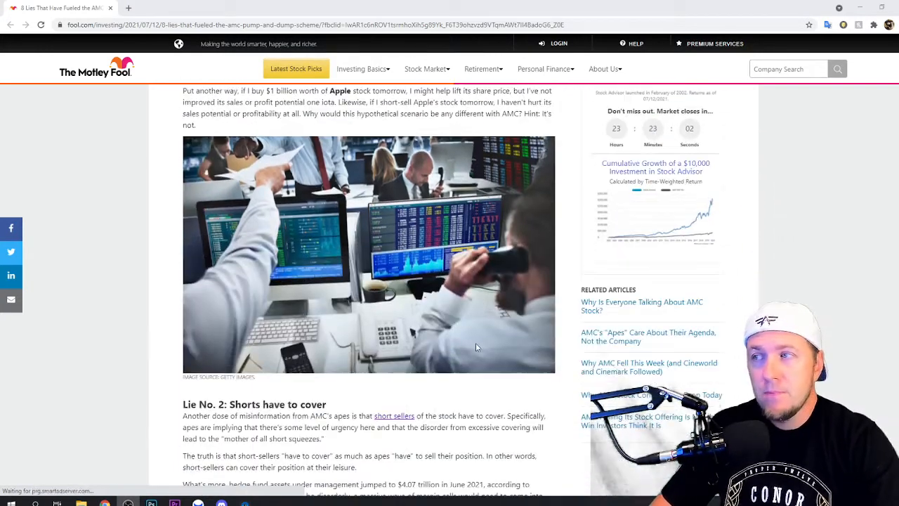
Scroll so 'Lie No. 2: Shorts have to cover' and its paragraphs are fully visible.
scroll(down, 3)
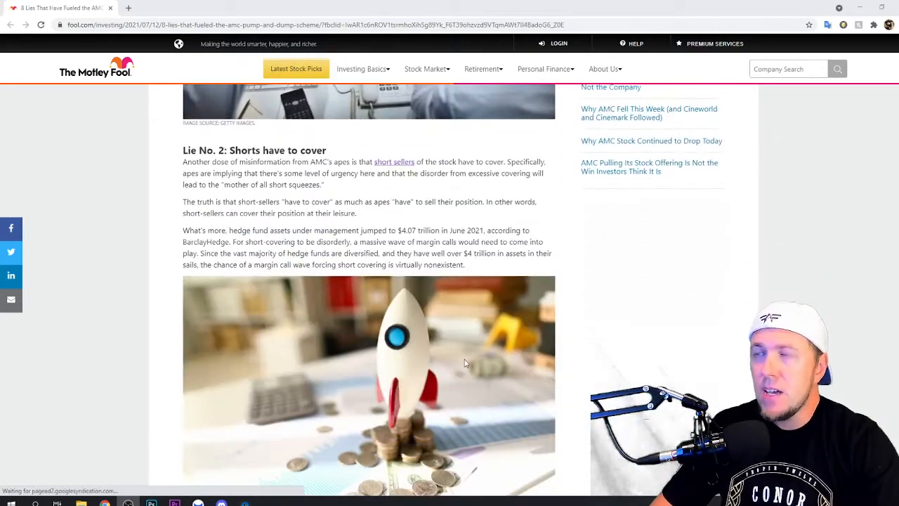
mouse_move(385, 285)
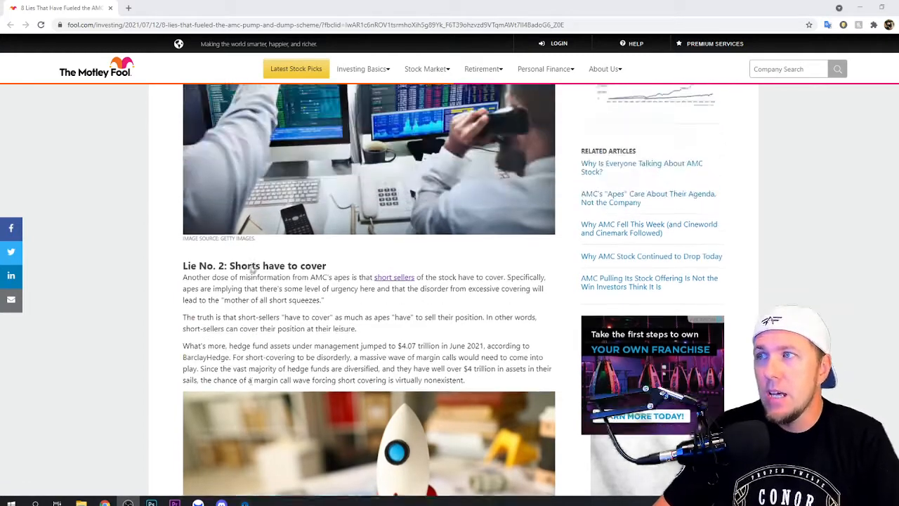
scroll(down, 3)
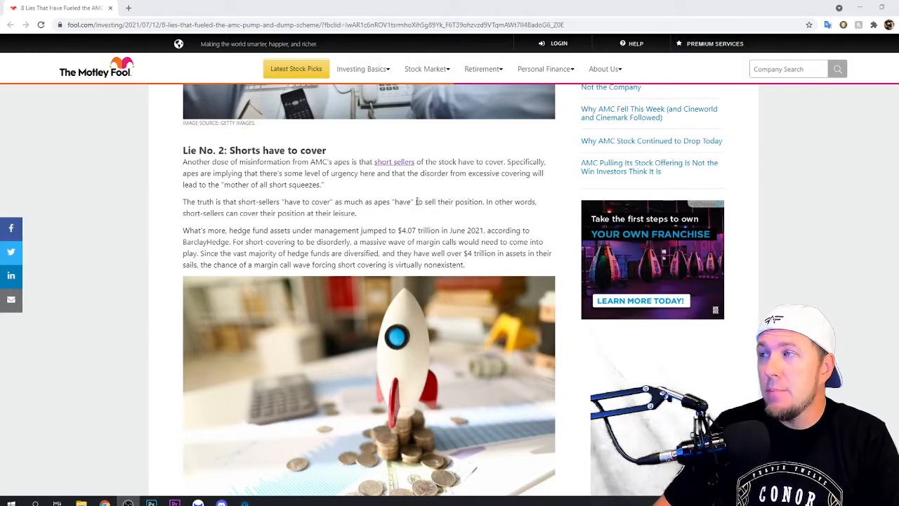
mouse_move(362, 189)
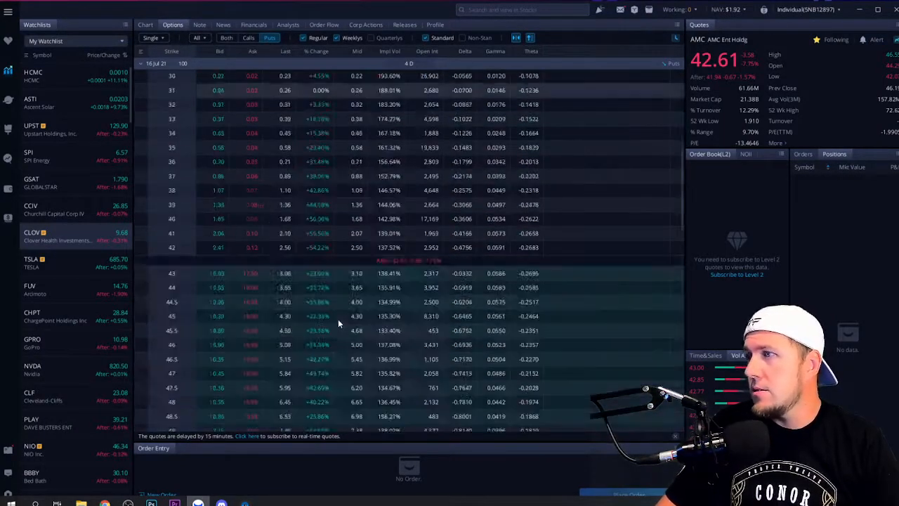
Switch AMC from its options chain to the 5-minute candlestick chart with volume and RSI.
click(146, 25)
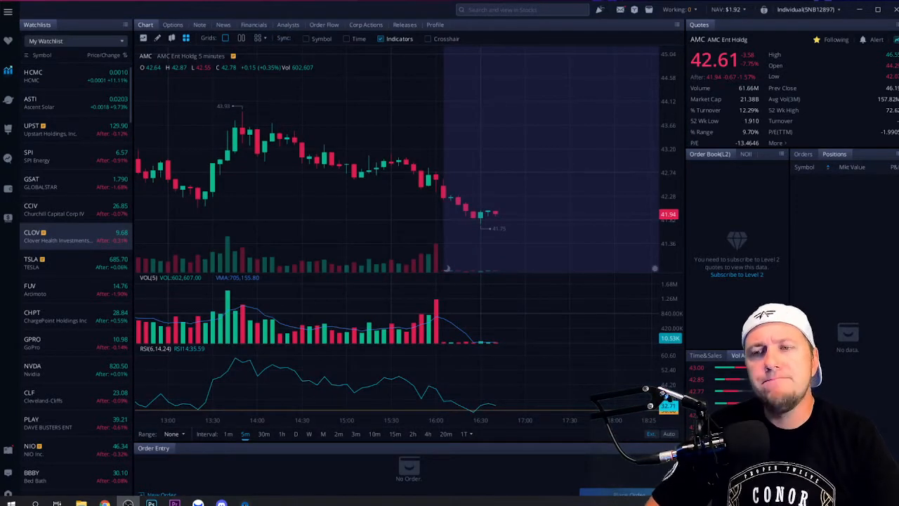
mouse_move(367, 209)
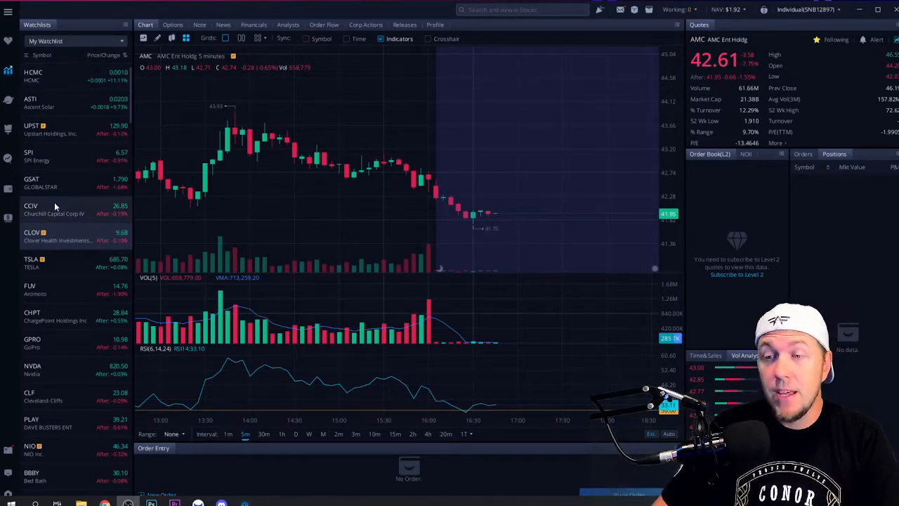
mouse_move(210, 211)
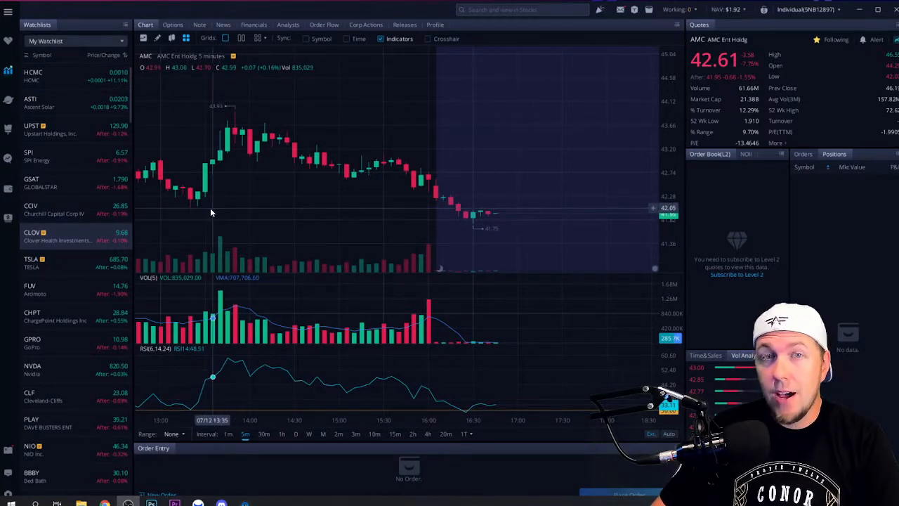
mouse_move(208, 214)
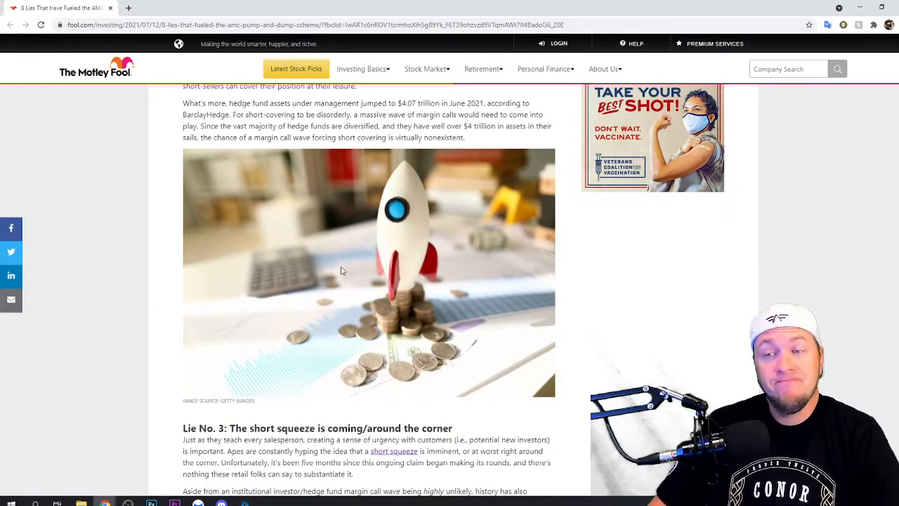
scroll(down, 3)
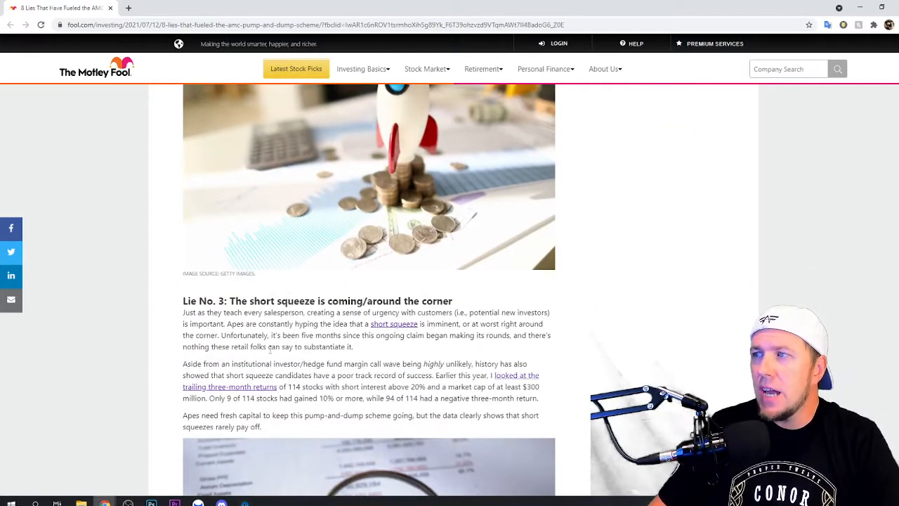
scroll(down, 3)
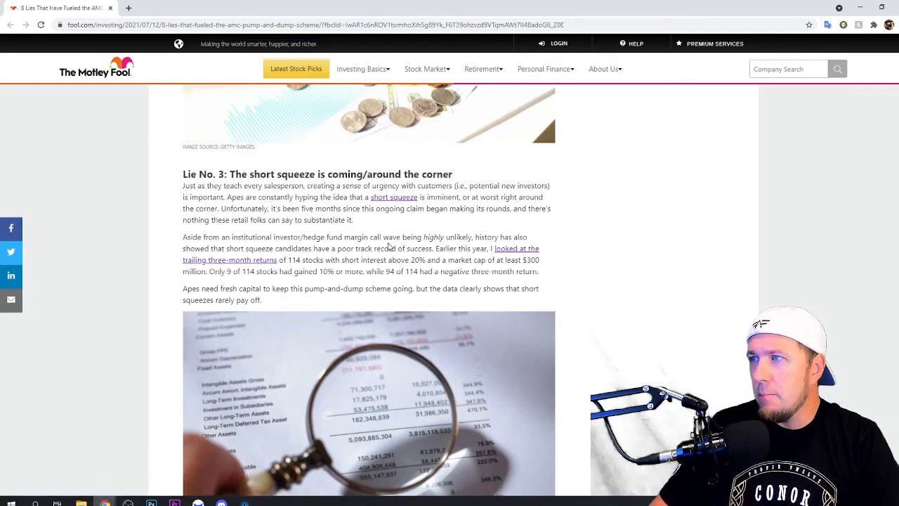
mouse_move(477, 274)
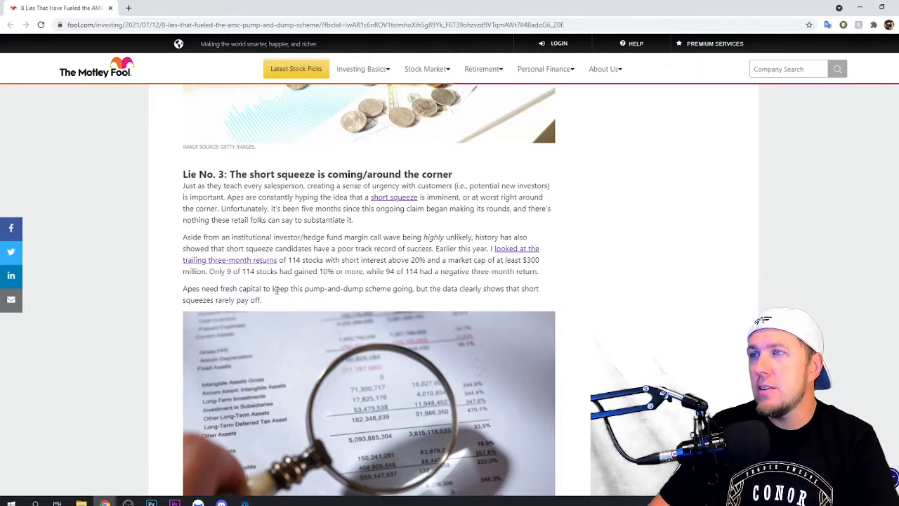
mouse_move(291, 280)
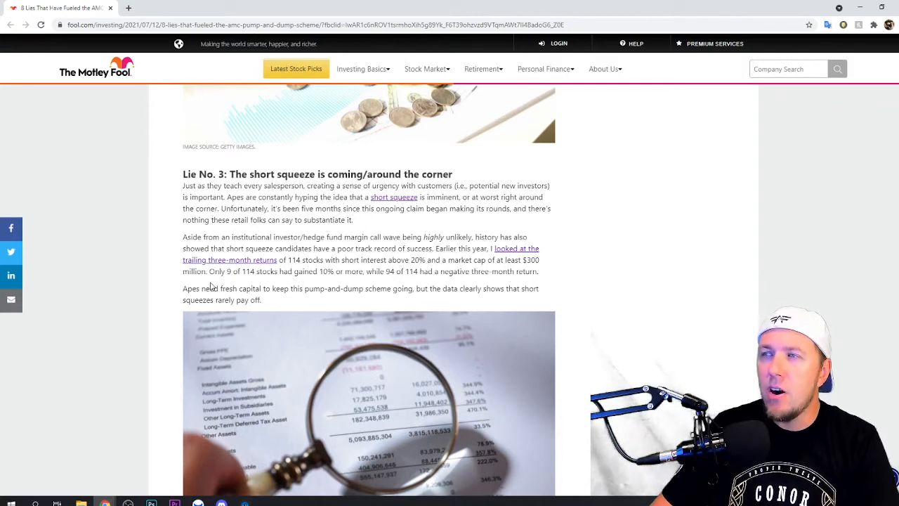
mouse_move(392, 284)
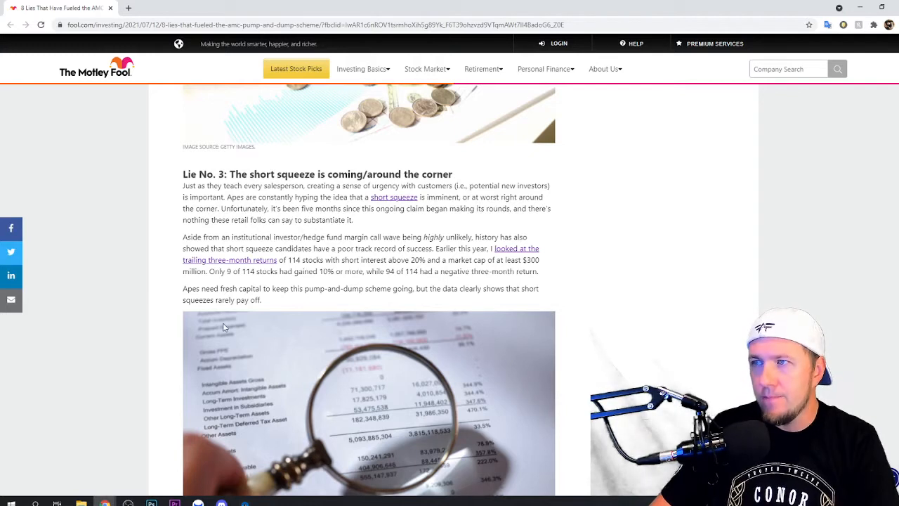
mouse_move(334, 303)
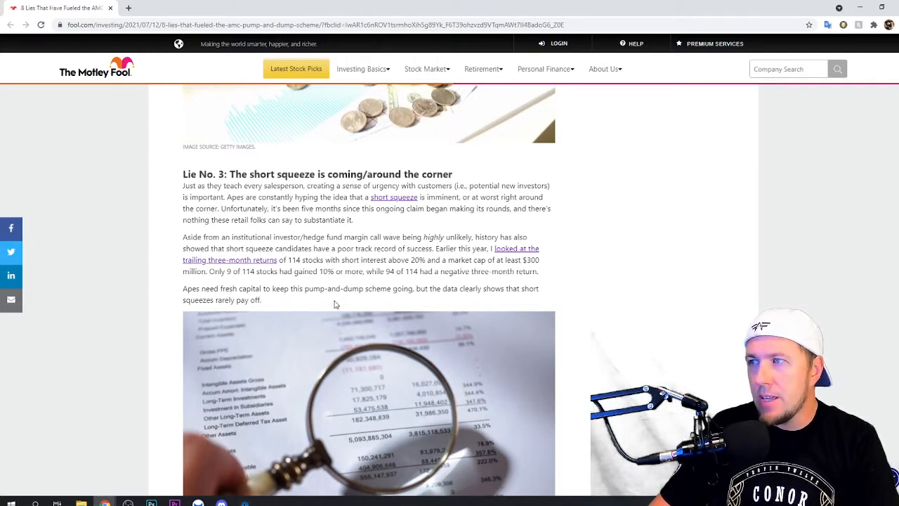
mouse_move(443, 300)
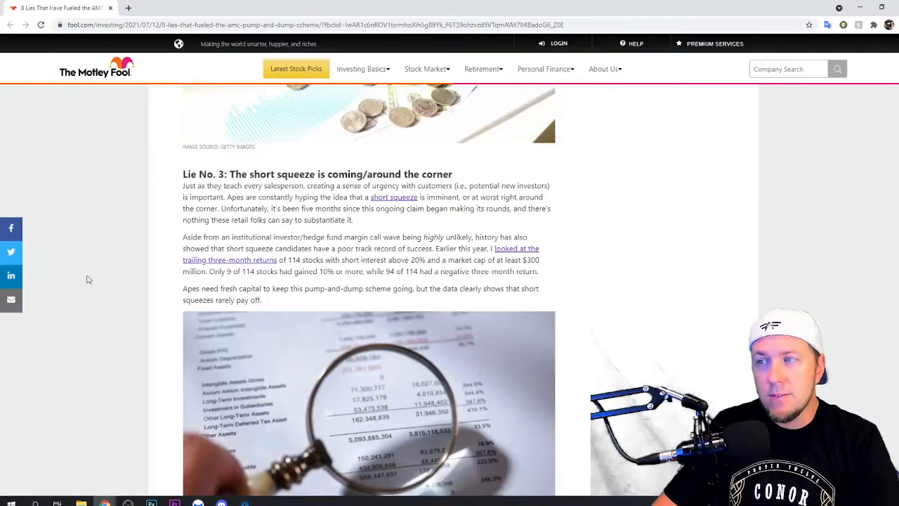
Scroll to Lie No. 4, 'Fundamentals don't matter', with the Washington Prime Group example.
scroll(down, 3)
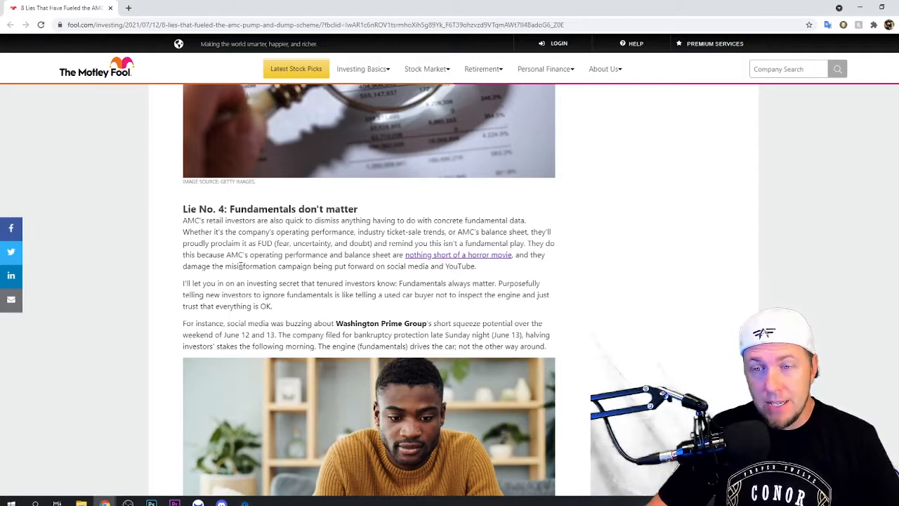
scroll(down, 3)
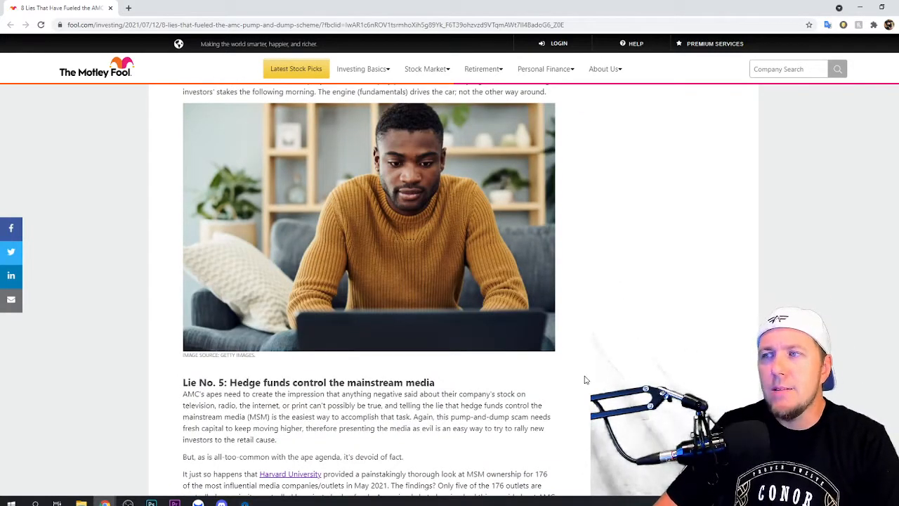
scroll(up, 3)
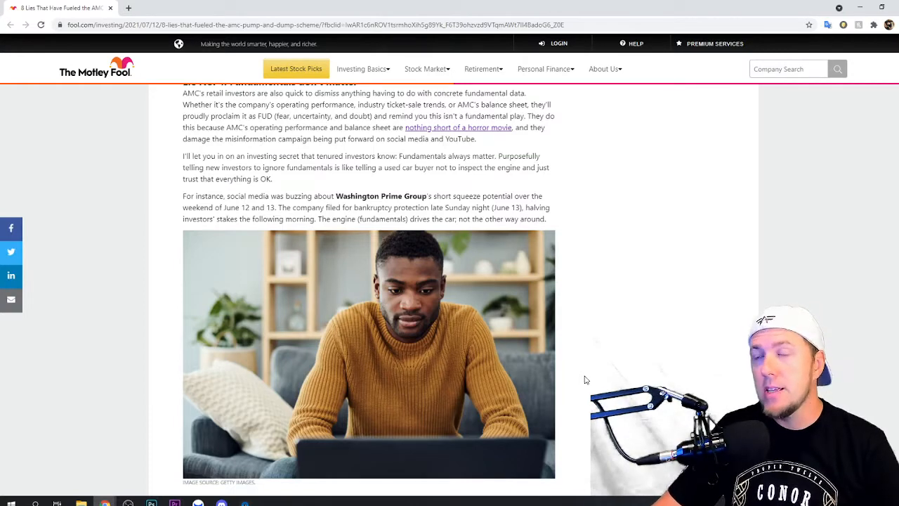
mouse_move(140, 338)
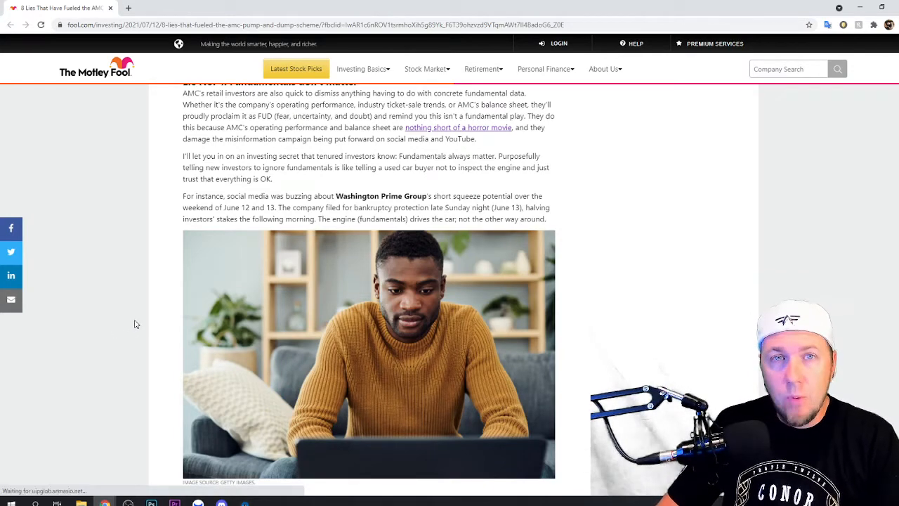
Scroll down to Lie No. 5, 'Hedge funds control the mainstream media', and the Harvard study.
scroll(down, 3)
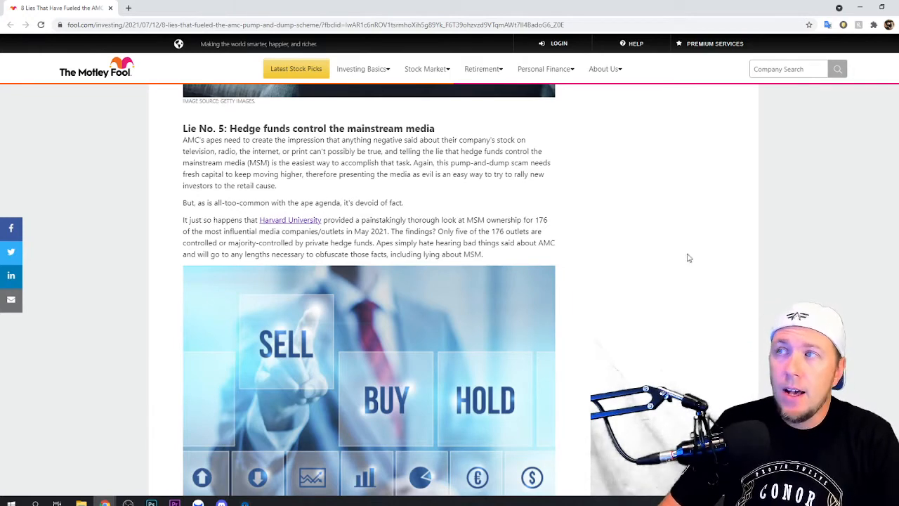
Scroll to Lie No. 6, 'You're obviously short', with the Wall Street photo, and read its text.
scroll(down, 3)
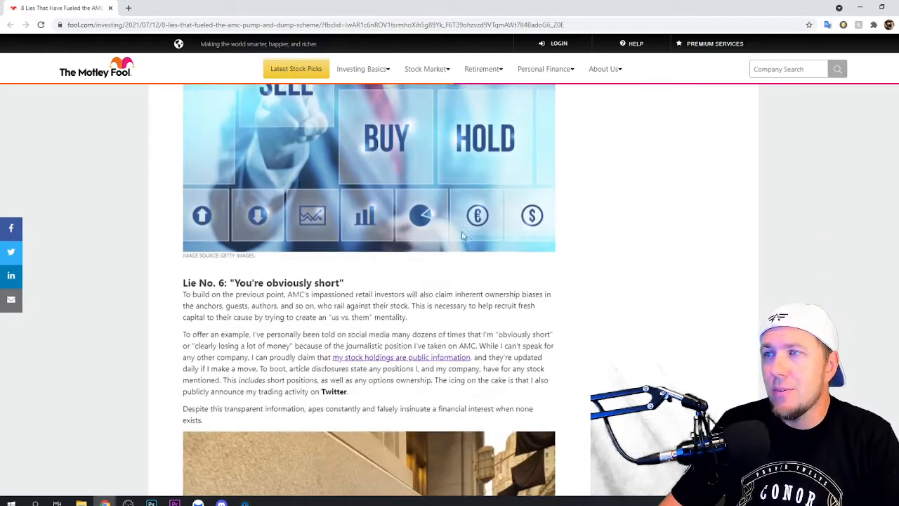
scroll(down, 3)
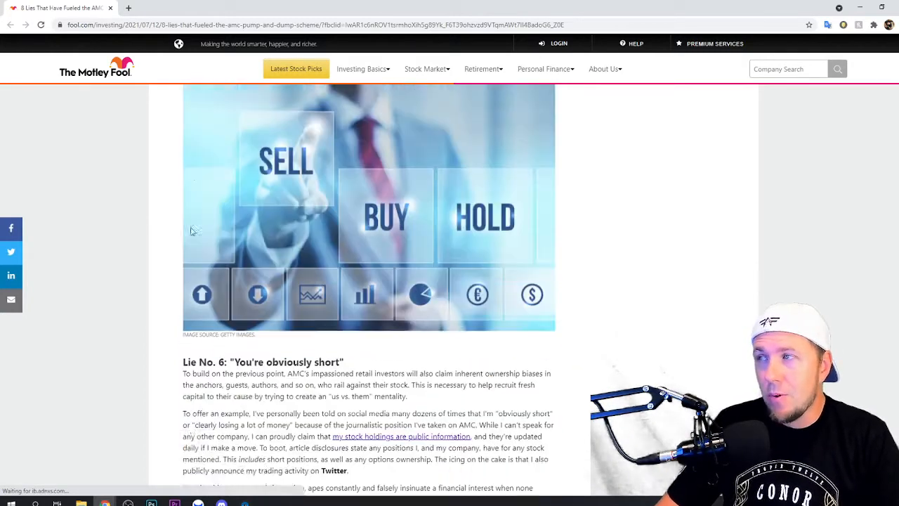
scroll(down, 3)
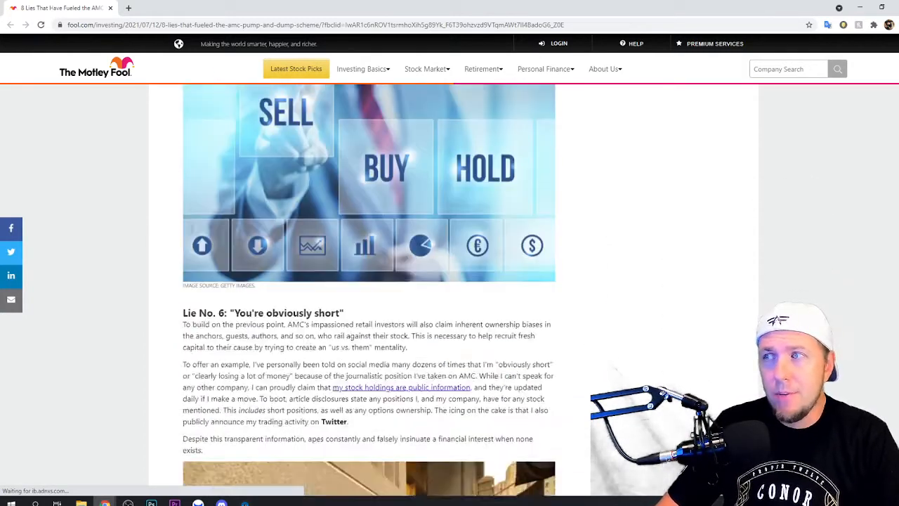
scroll(down, 3)
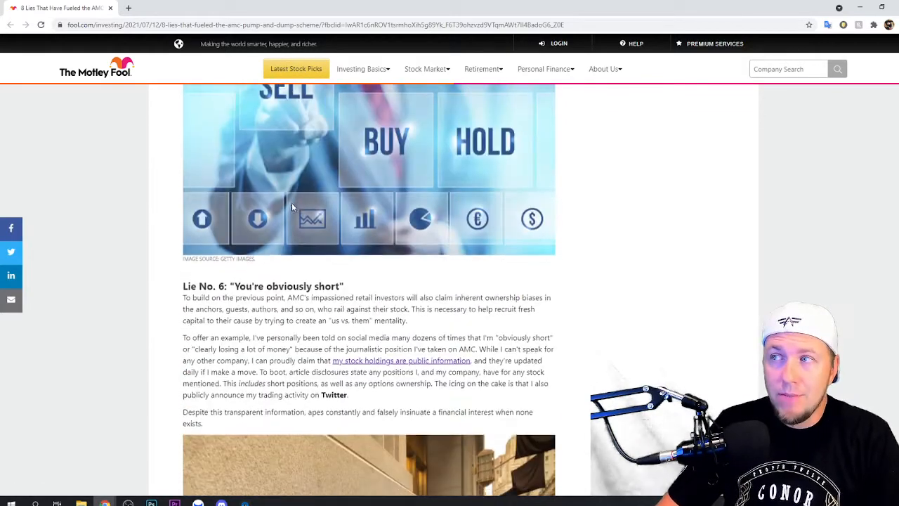
scroll(down, 3)
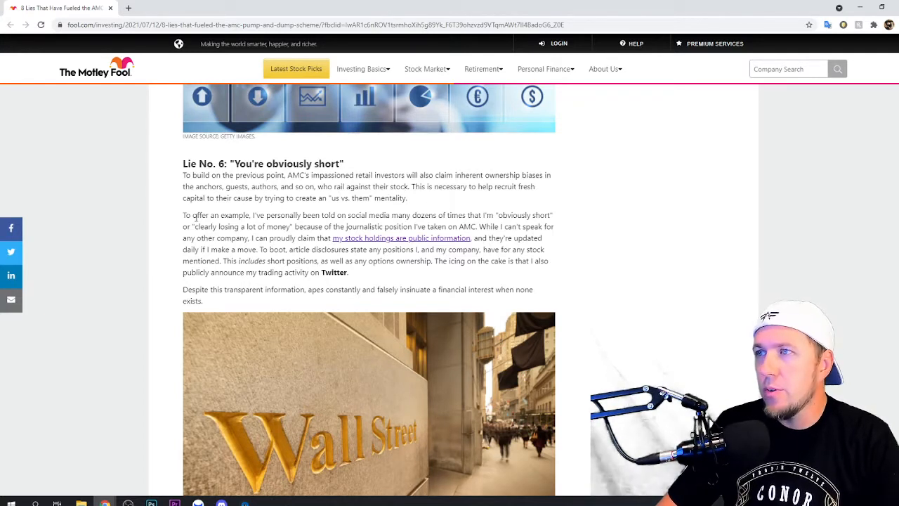
double_click(270, 215)
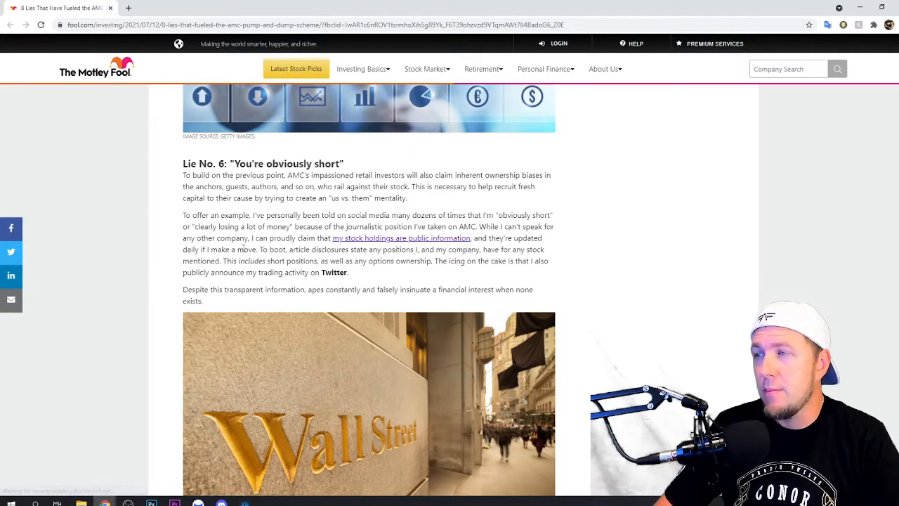
scroll(up, 3)
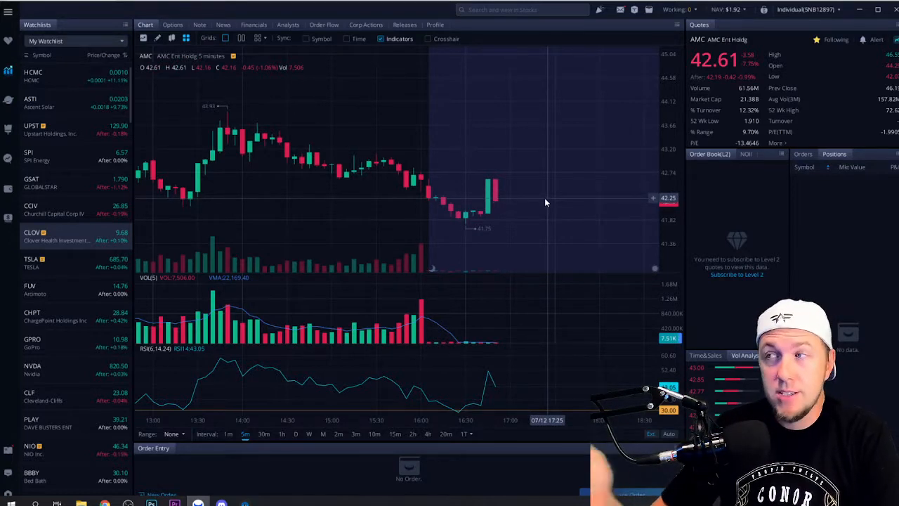
mouse_move(514, 242)
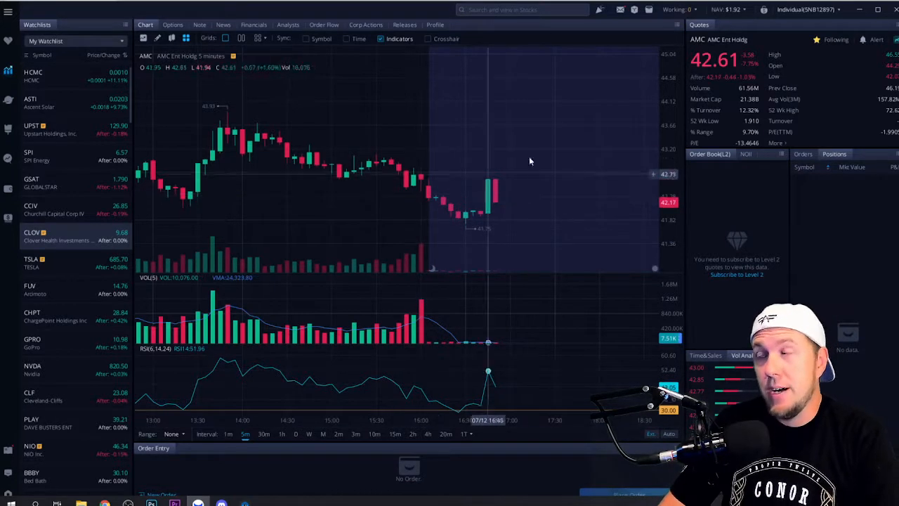
mouse_move(442, 156)
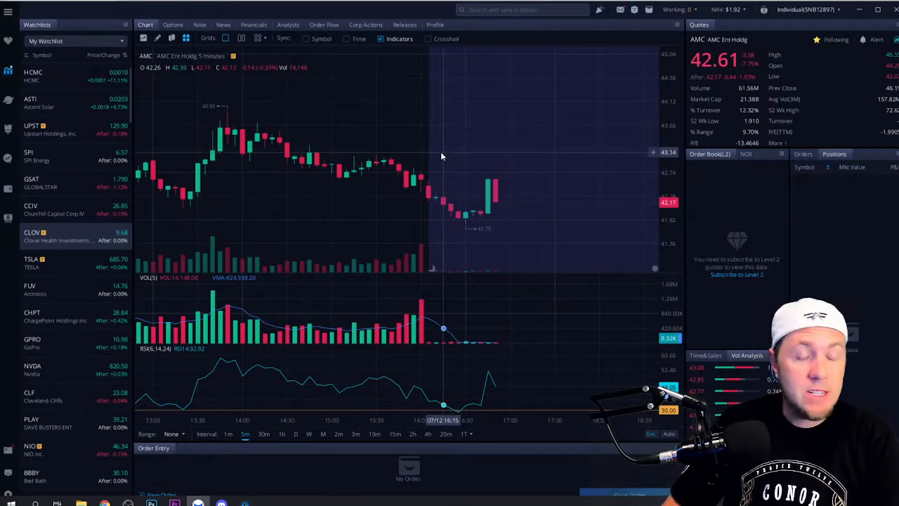
mouse_move(430, 143)
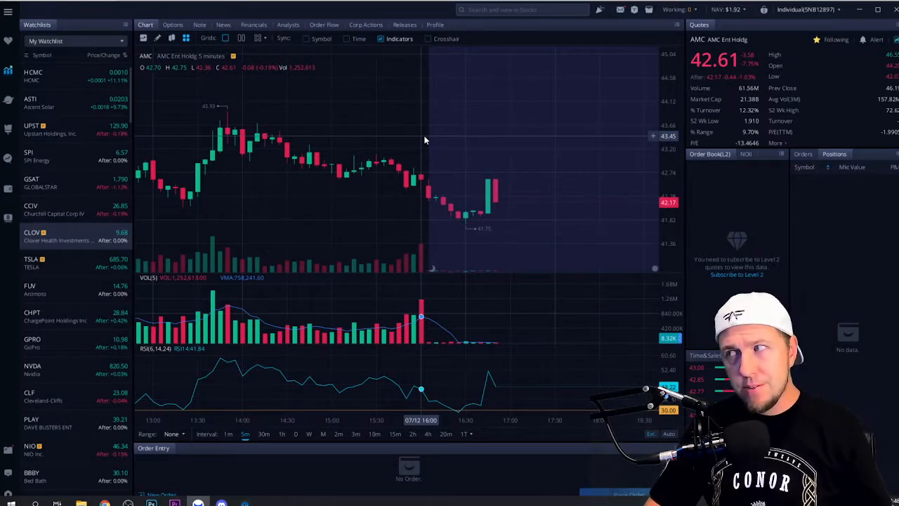
mouse_move(405, 213)
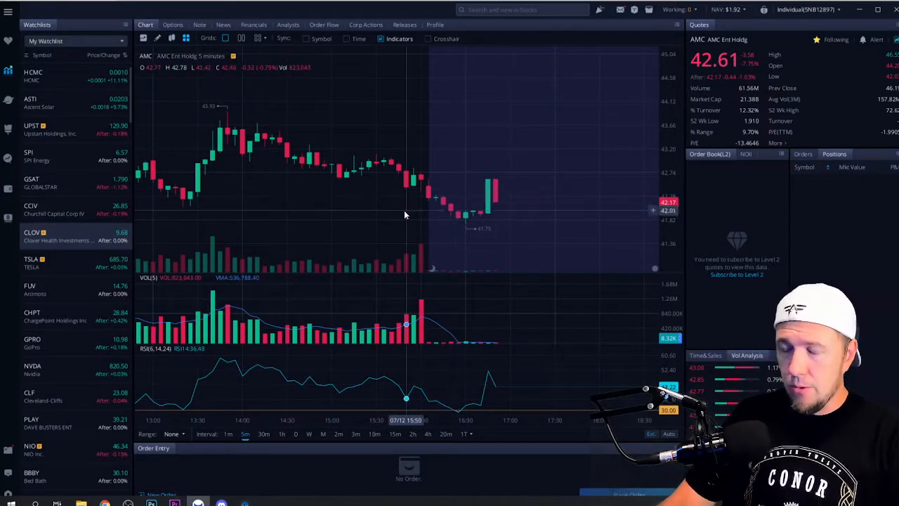
mouse_move(390, 202)
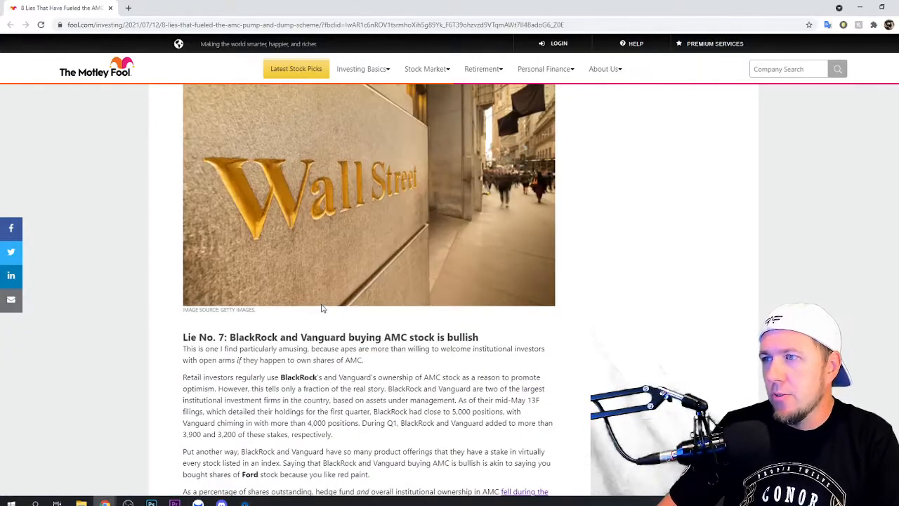
scroll(down, 3)
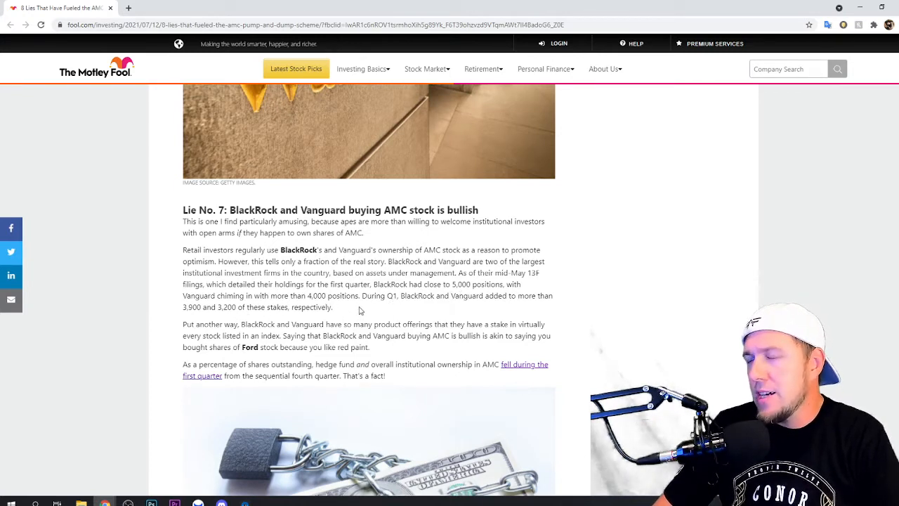
mouse_move(504, 307)
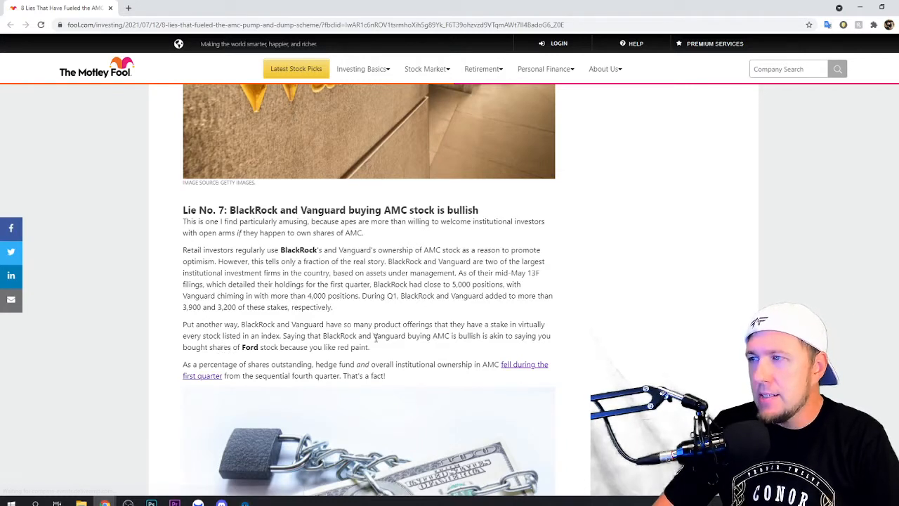
mouse_move(483, 348)
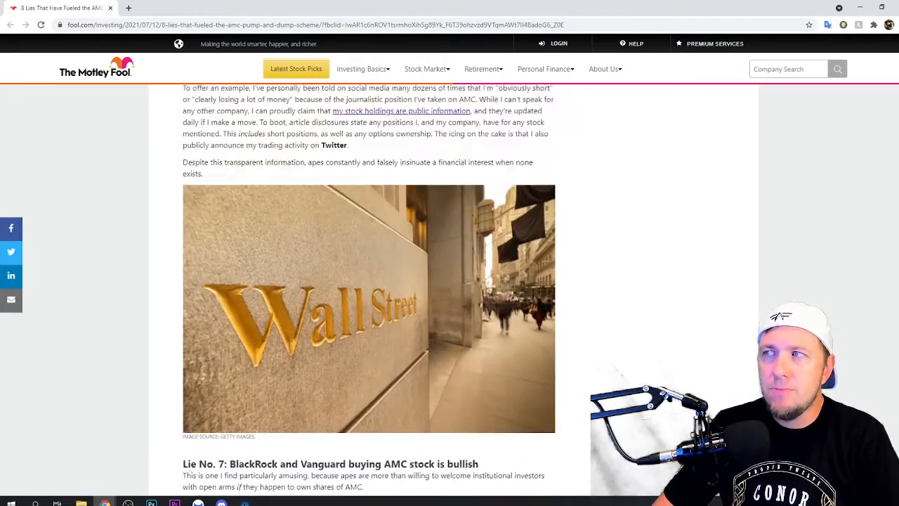
scroll(down, 3)
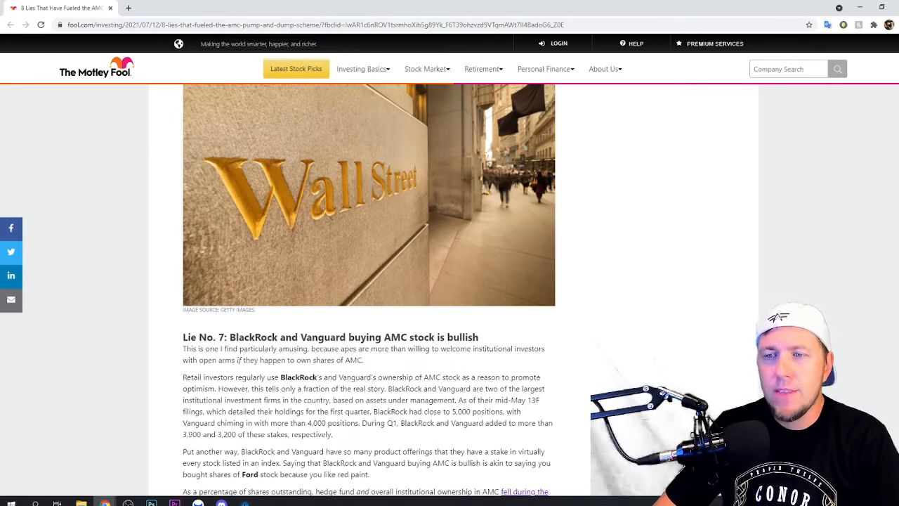
scroll(down, 3)
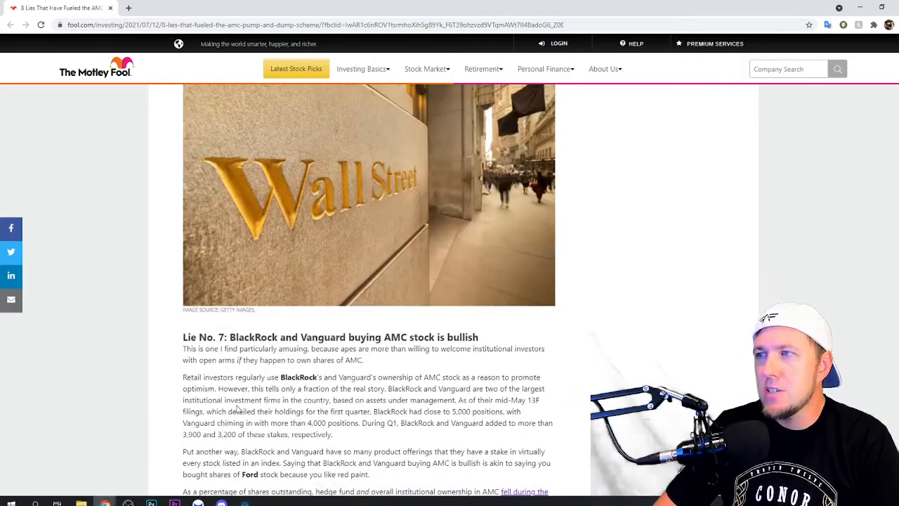
Scroll past Lie No. 7 to bring Lie No. 8, 'Apes saved AMC', into view.
scroll(up, 3)
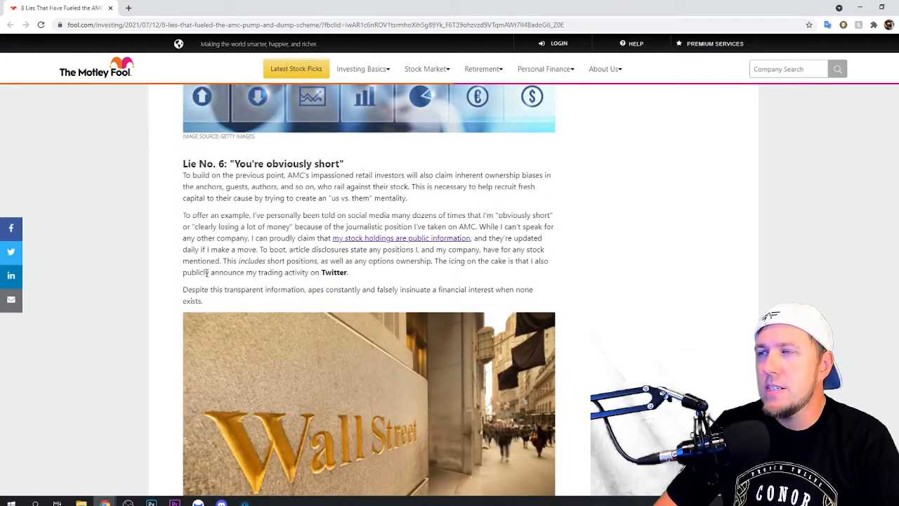
scroll(down, 3)
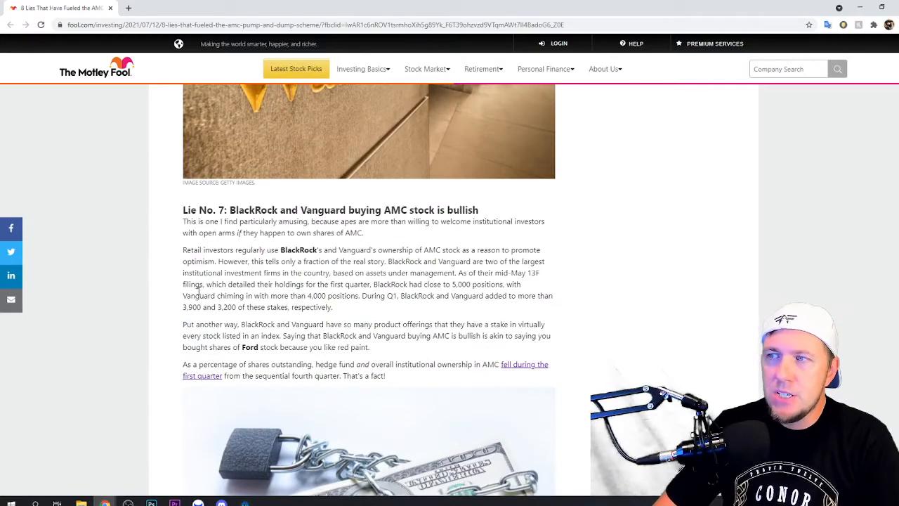
scroll(down, 3)
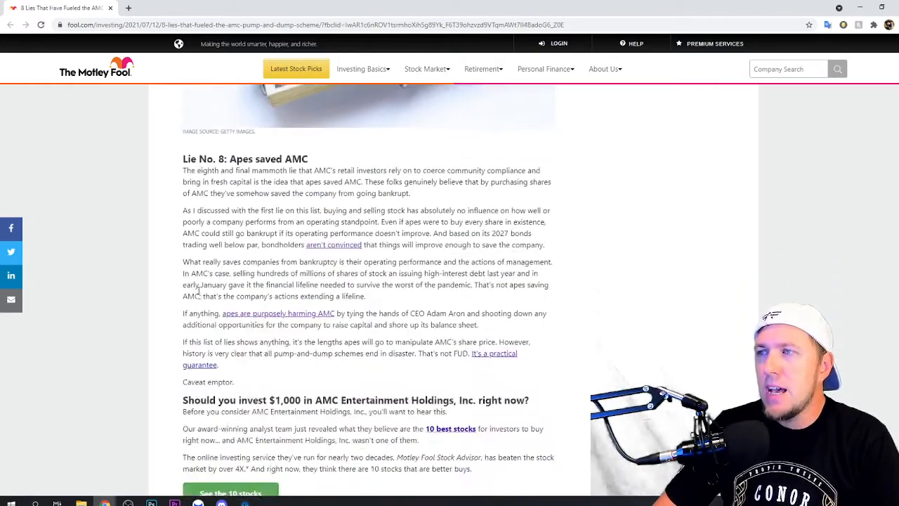
scroll(up, 3)
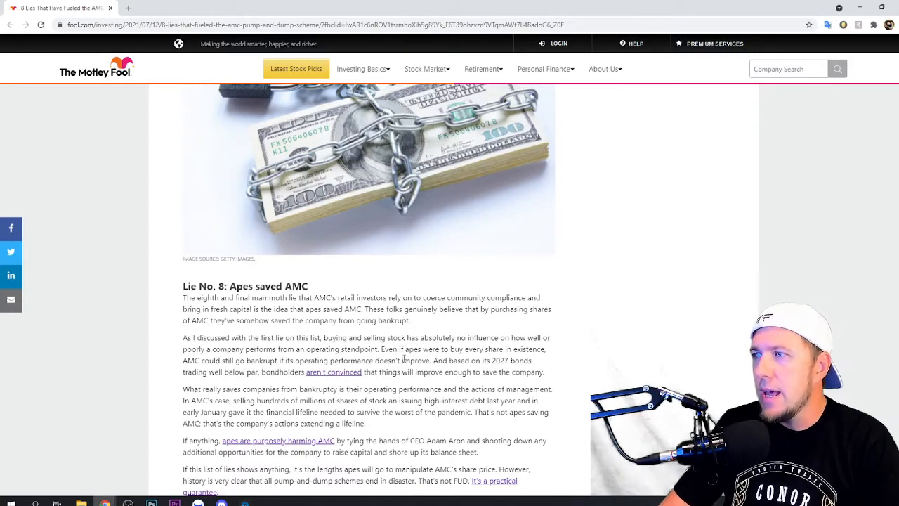
mouse_move(214, 388)
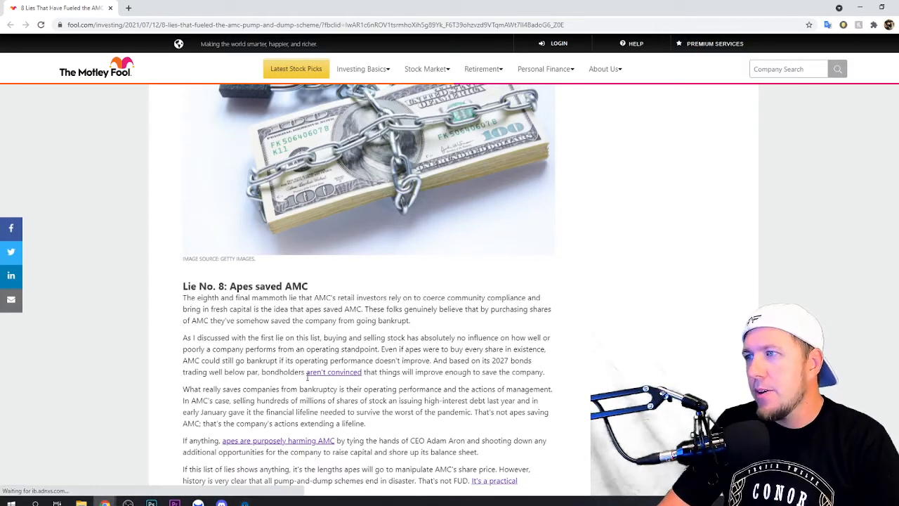
scroll(down, 3)
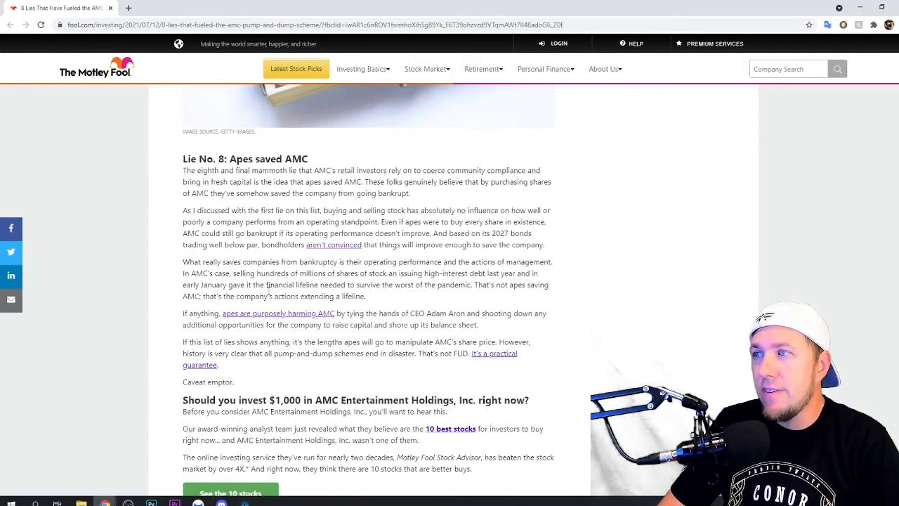
mouse_move(410, 302)
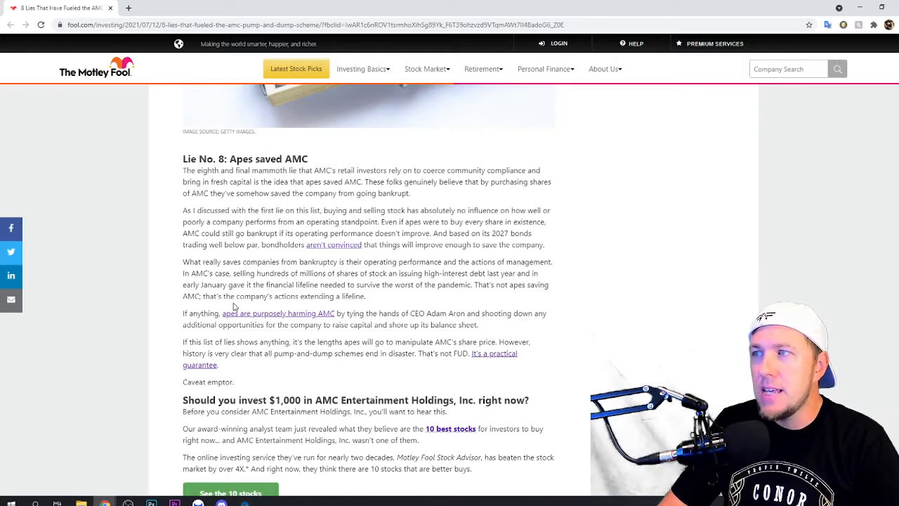
mouse_move(179, 330)
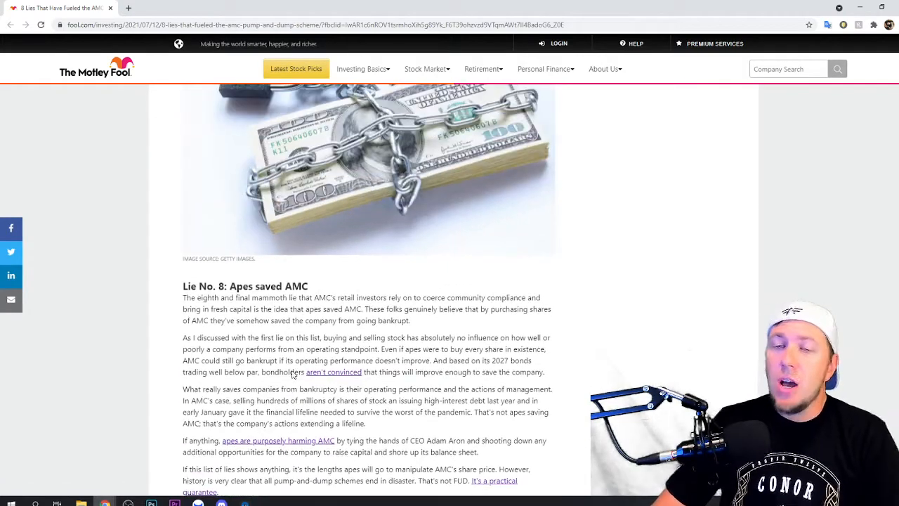
scroll(down, 3)
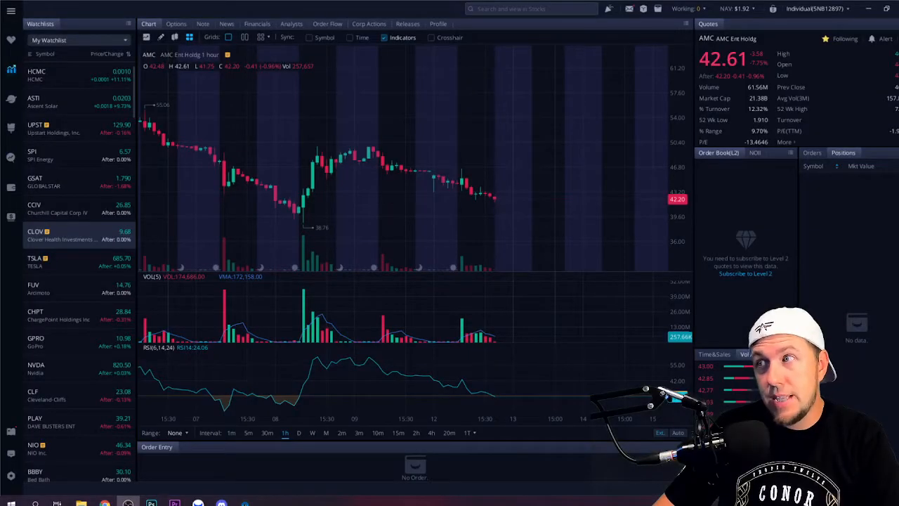
mouse_move(241, 203)
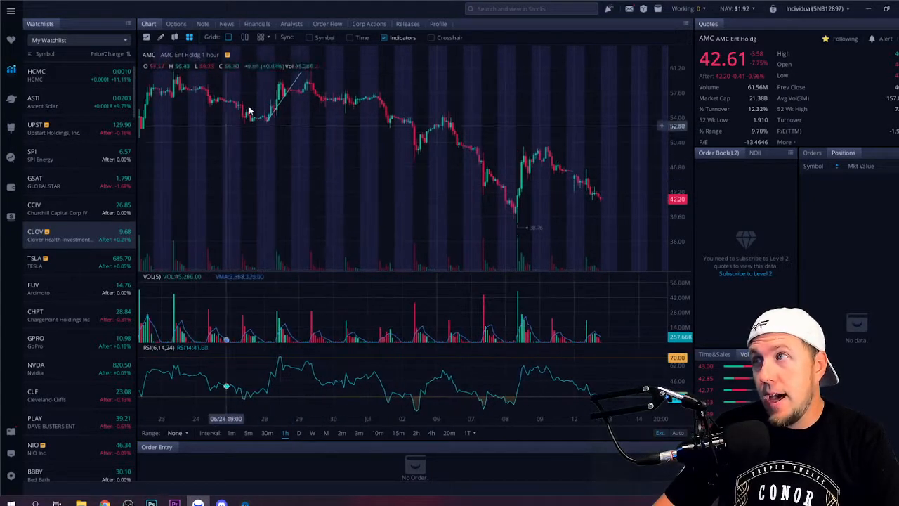
mouse_move(575, 189)
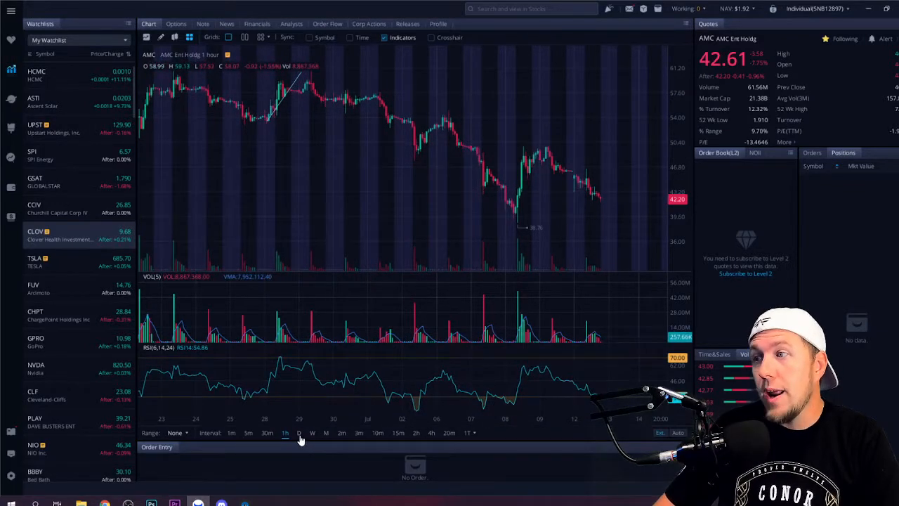
Flip AMC's chart through daily, hourly, 20-minute and weekly candle intervals.
click(297, 432)
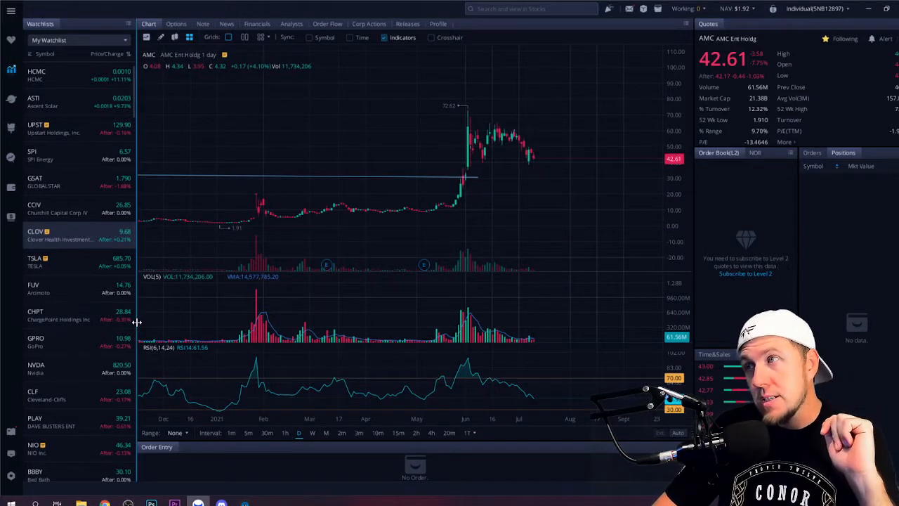
mouse_move(405, 227)
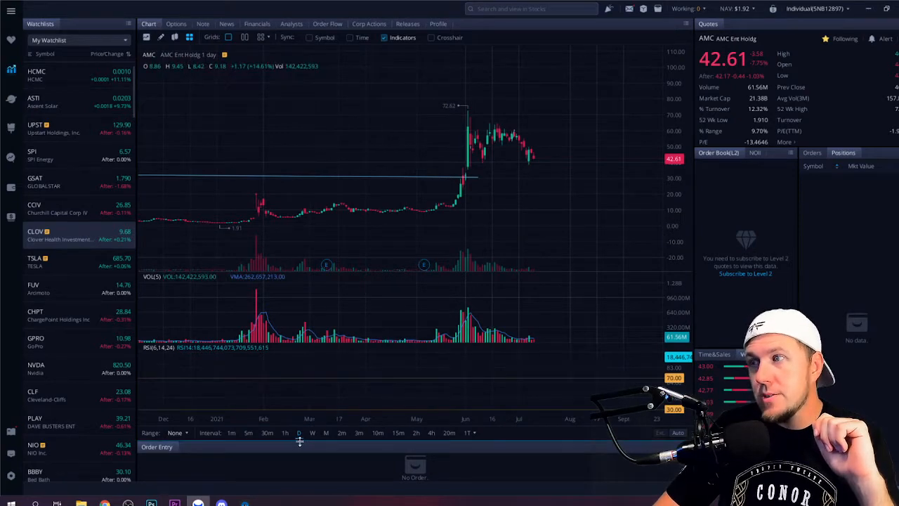
click(285, 432)
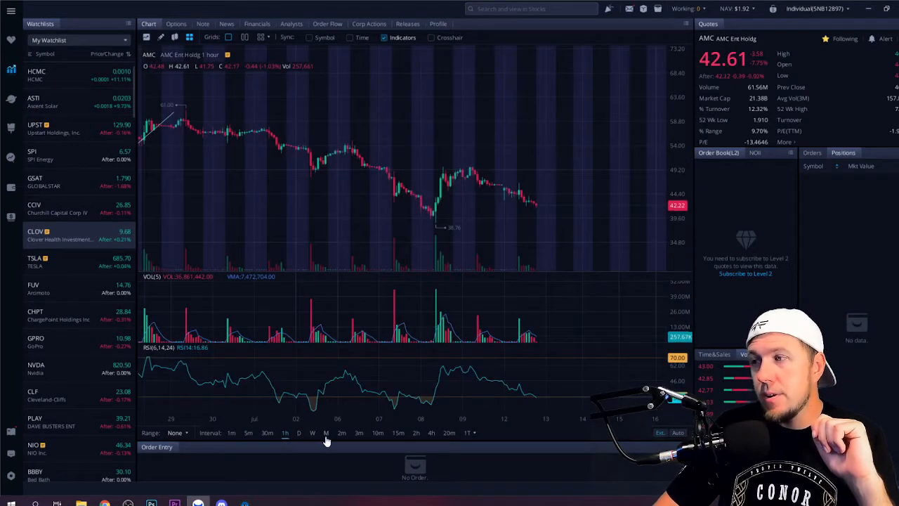
click(449, 433)
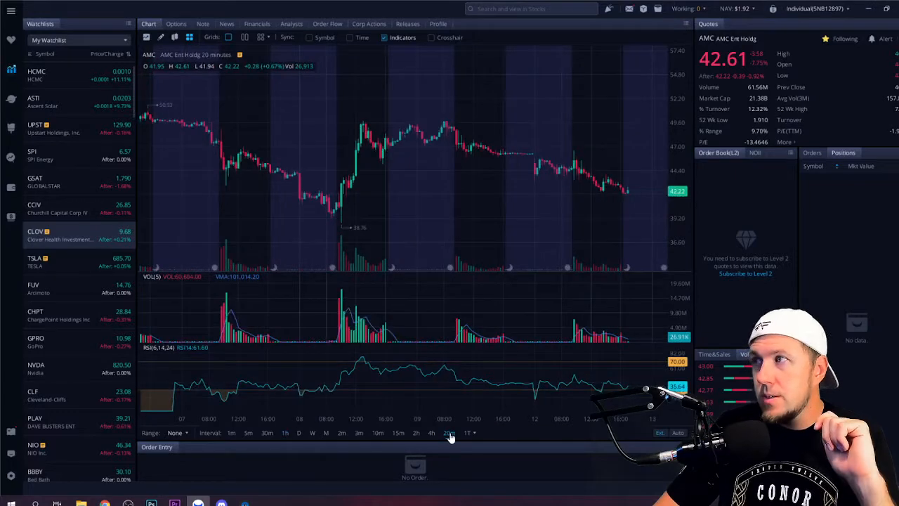
click(284, 432)
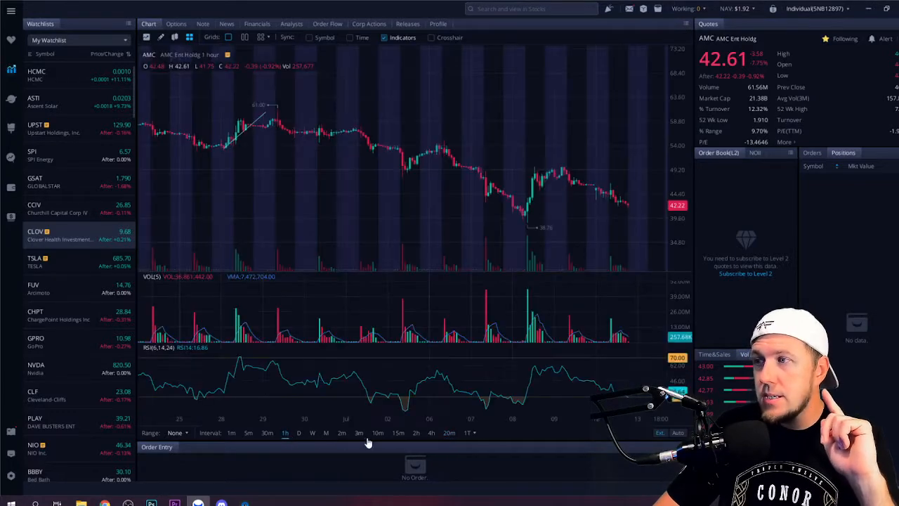
click(312, 433)
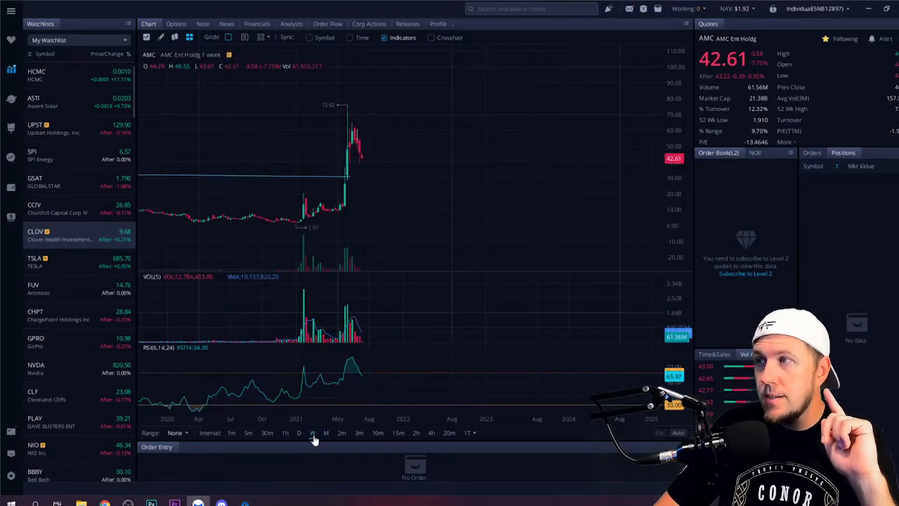
mouse_move(379, 217)
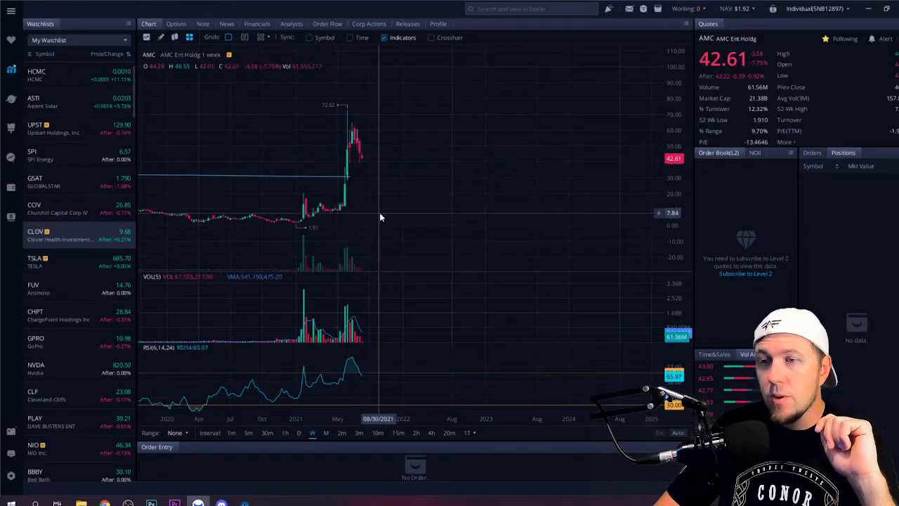
mouse_move(372, 157)
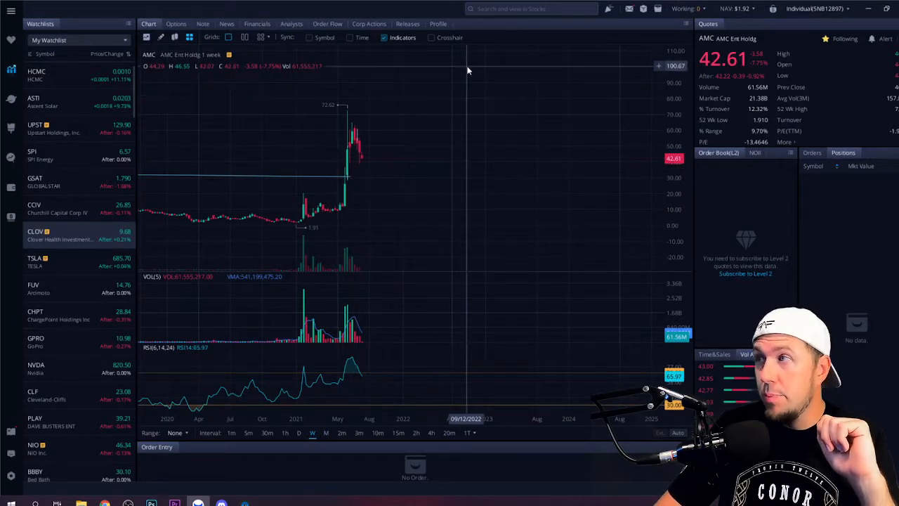
mouse_move(464, 82)
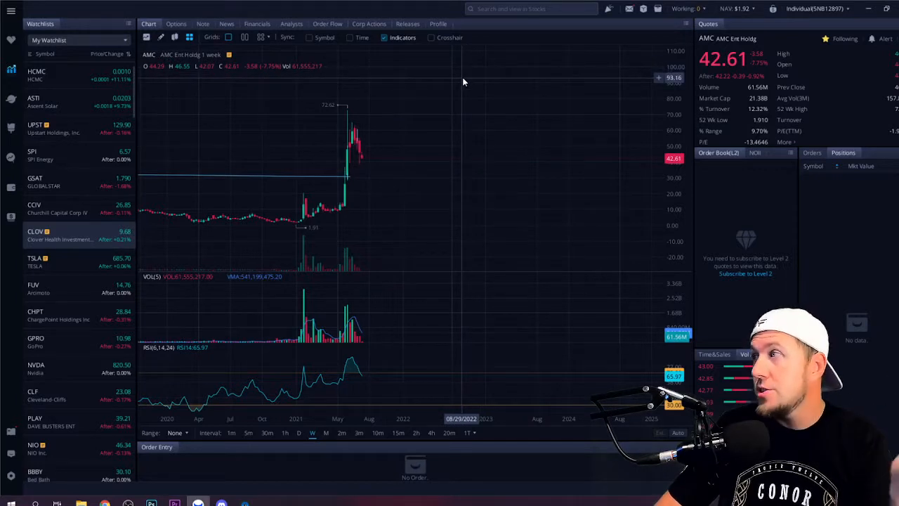
mouse_move(392, 145)
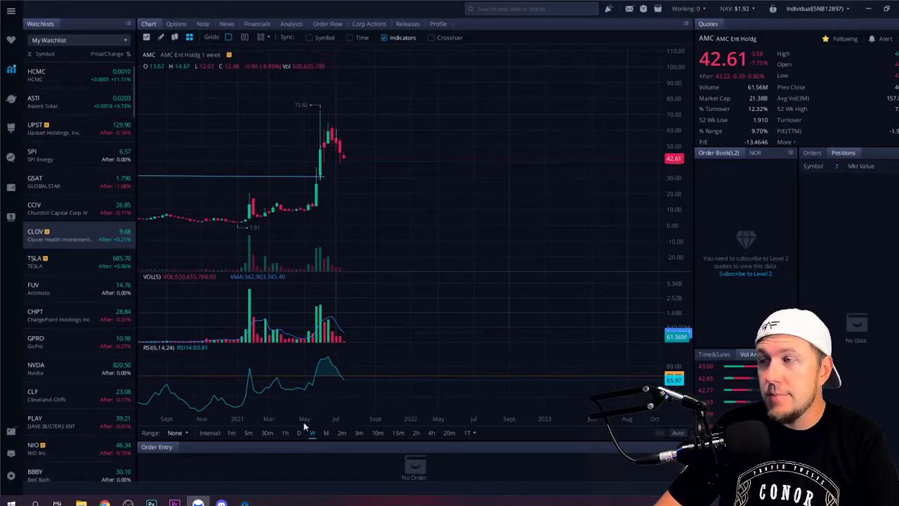
Check the 5-minute and hourly views, then settle AMC on the daily candlestick chart.
click(248, 433)
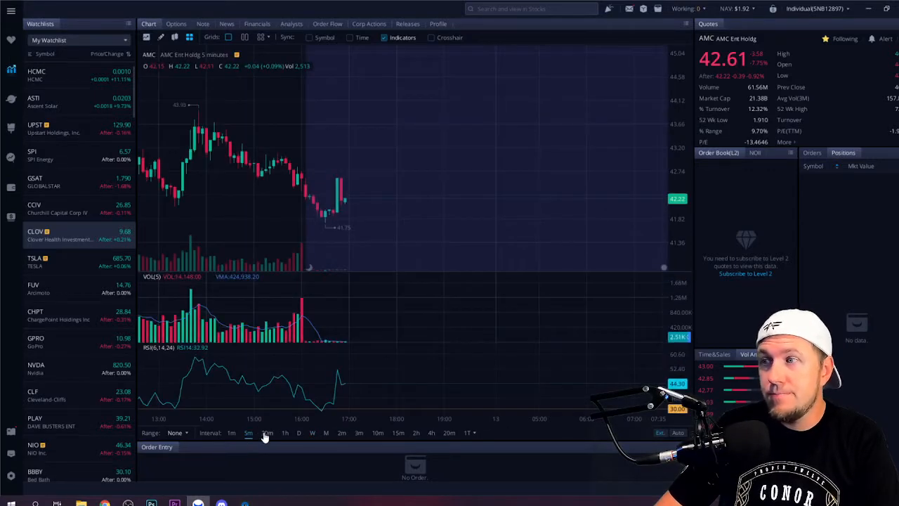
click(284, 432)
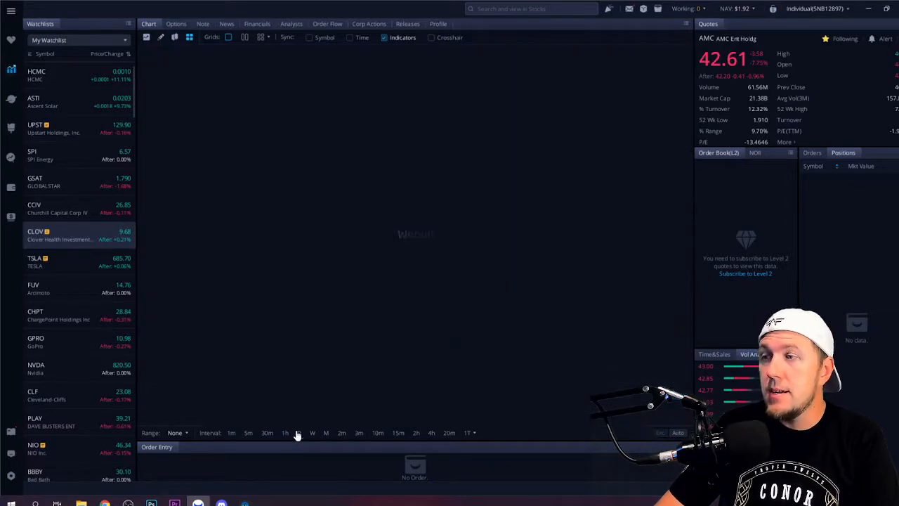
click(298, 433)
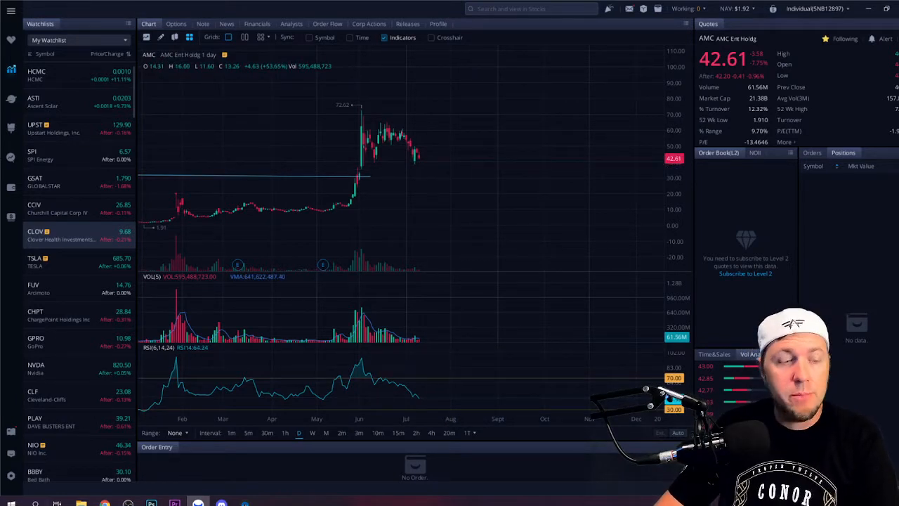
mouse_move(436, 185)
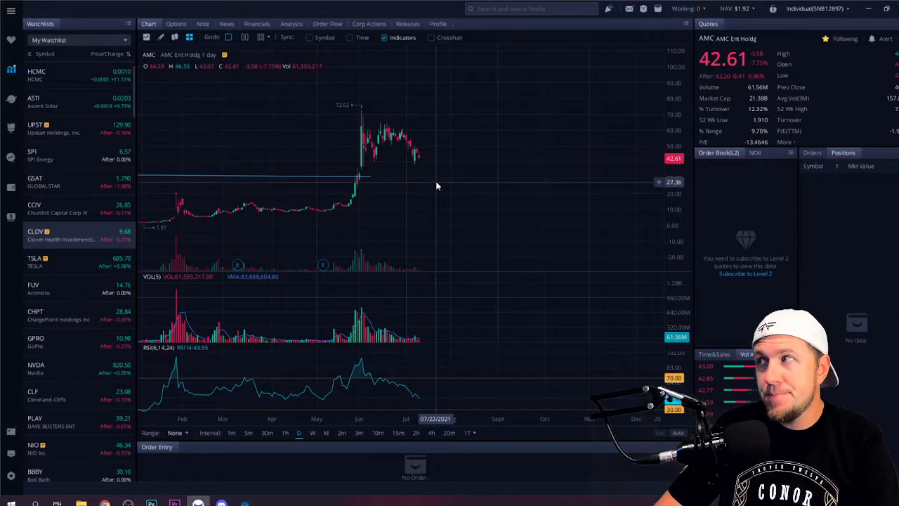
mouse_move(435, 185)
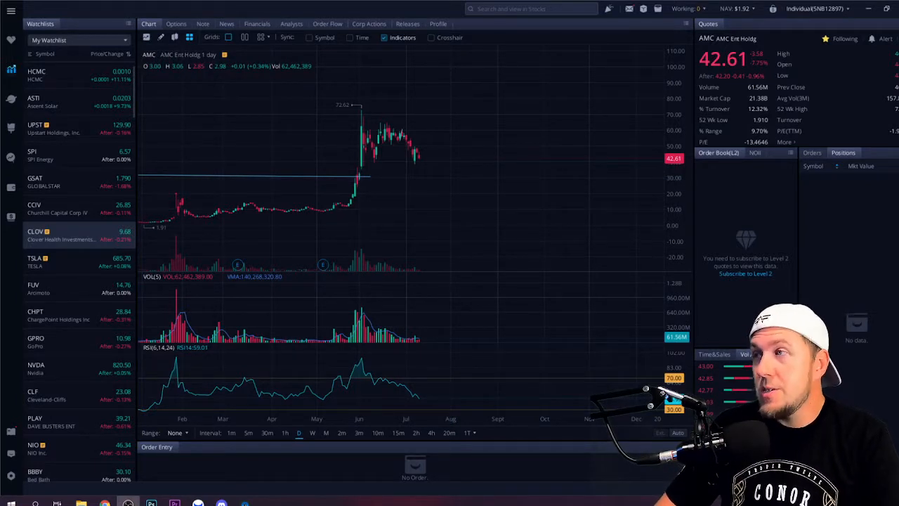
mouse_move(180, 141)
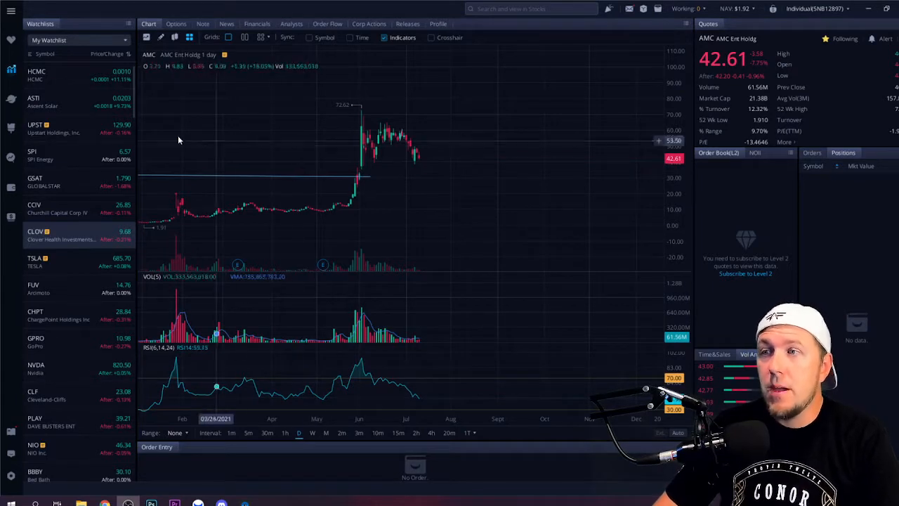
mouse_move(424, 222)
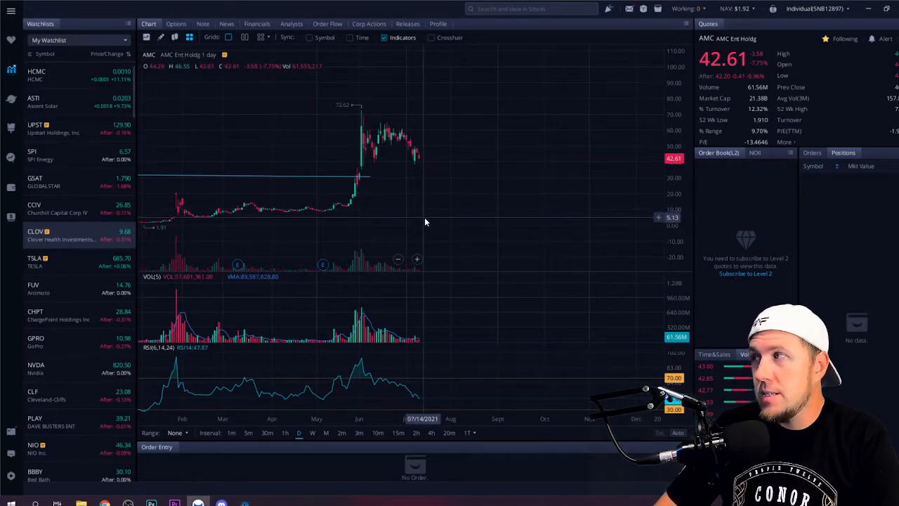
mouse_move(484, 162)
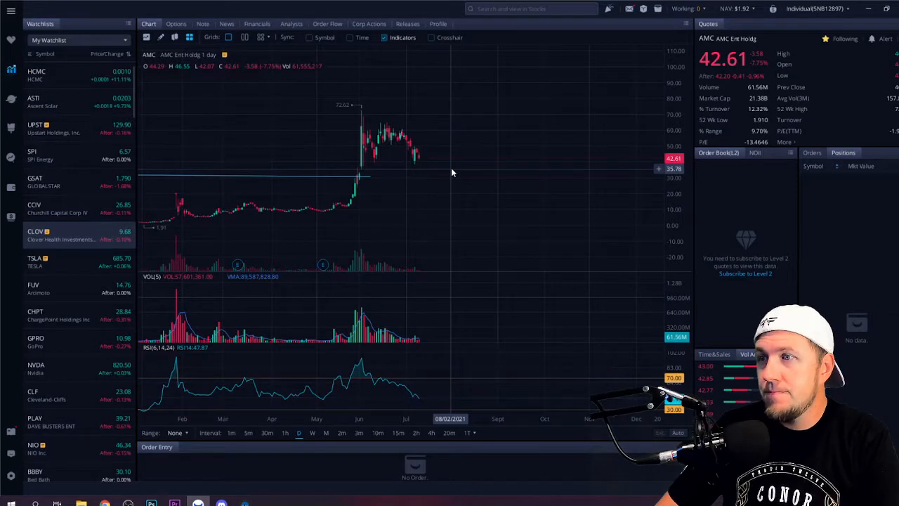
mouse_move(391, 212)
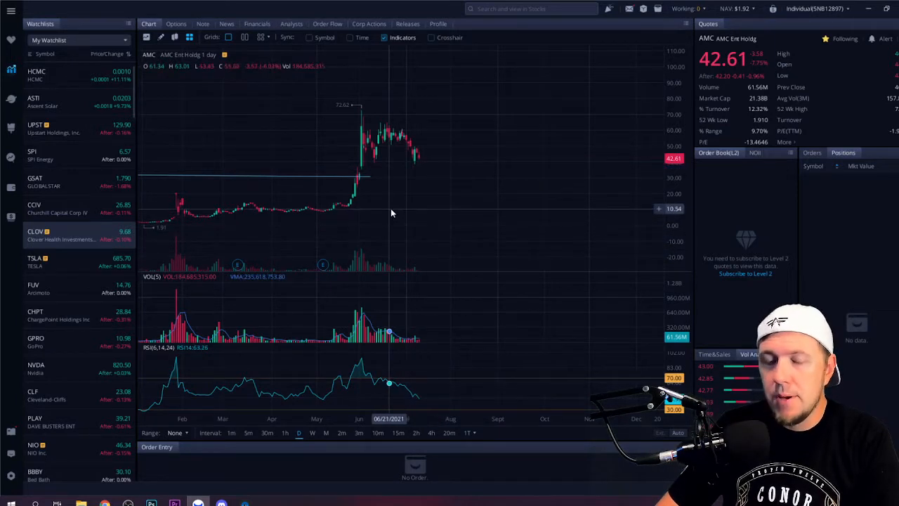
mouse_move(388, 213)
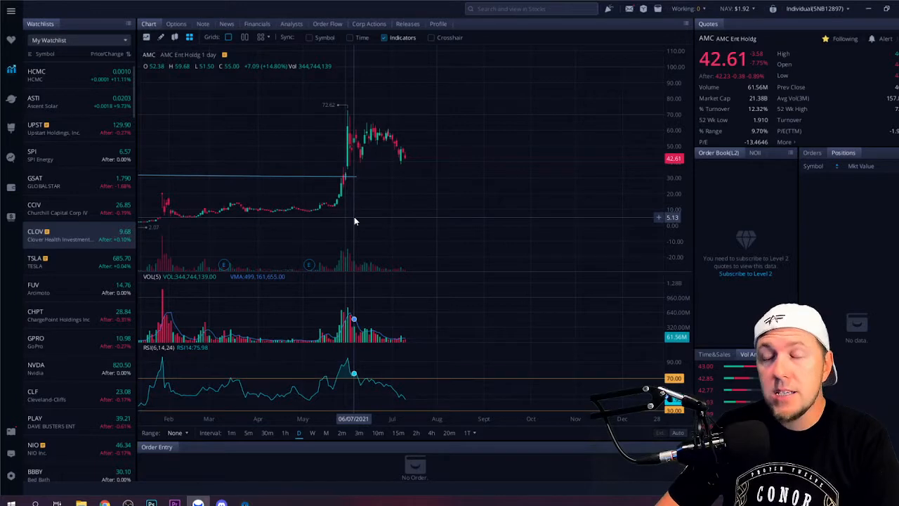
mouse_move(410, 217)
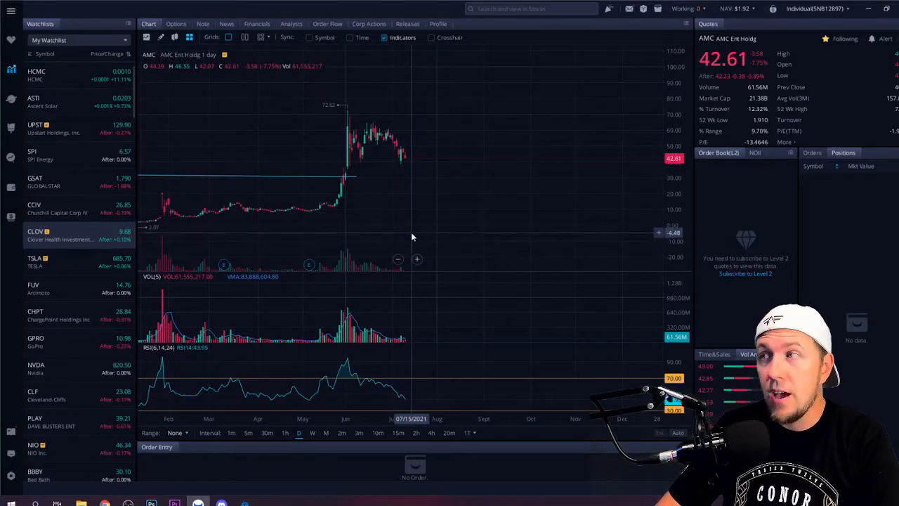
mouse_move(410, 236)
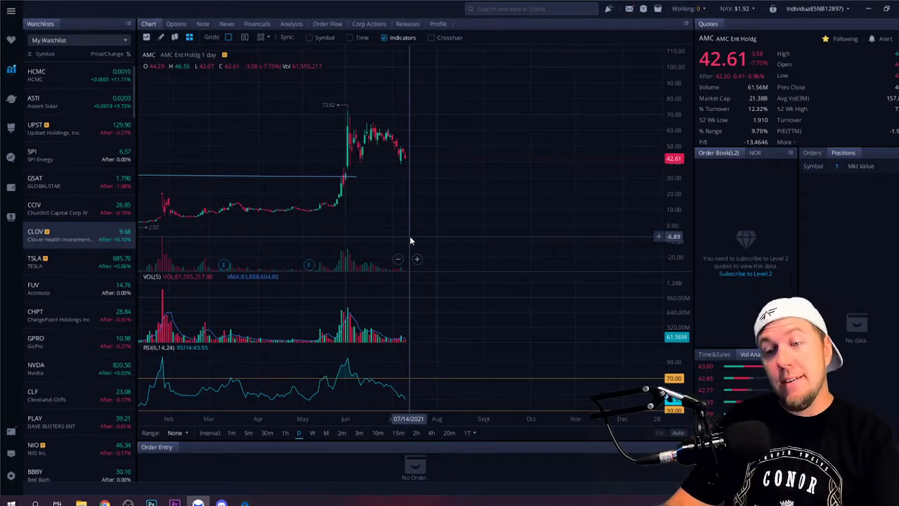
mouse_move(284, 180)
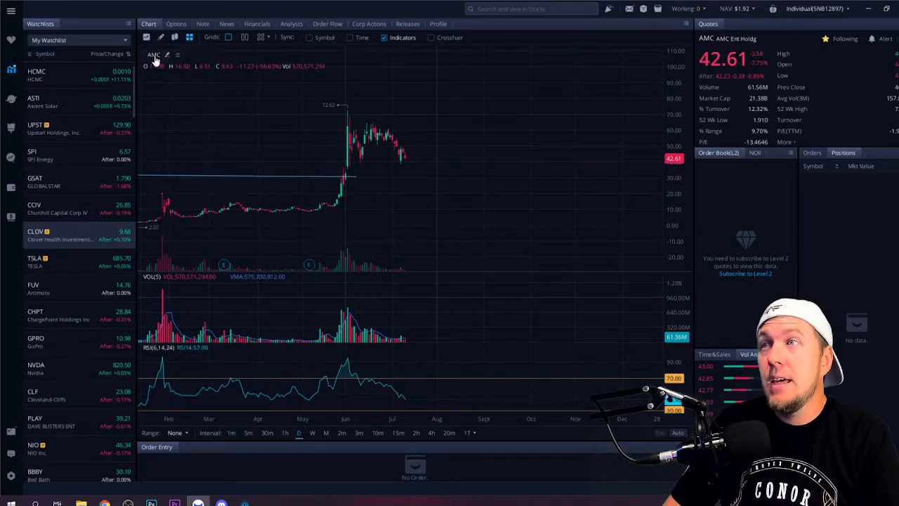
Search 'berk' and load Berkshire Hathaway BRK.A's daily chart in place of AMC.
text(berk)
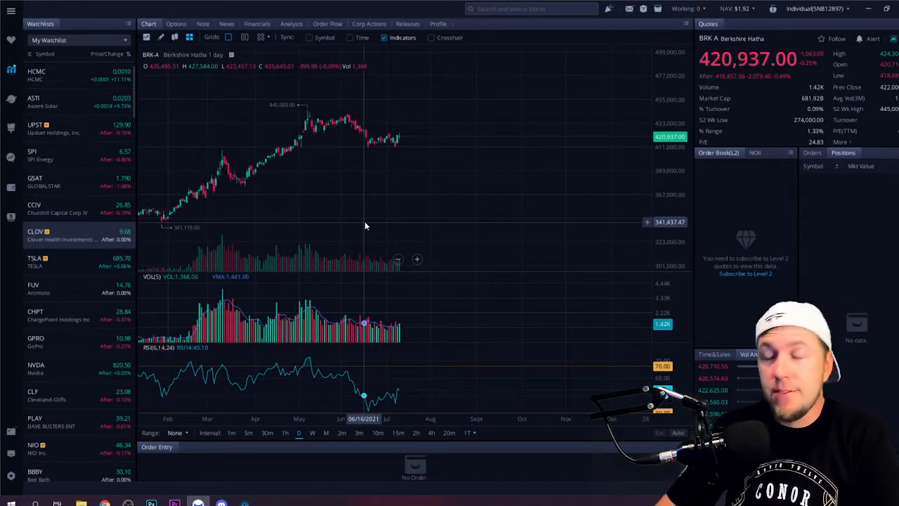
mouse_move(491, 189)
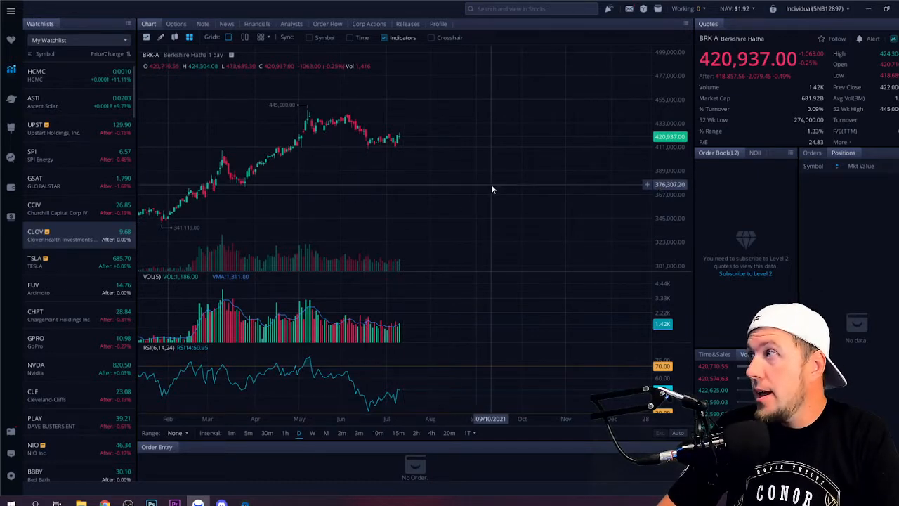
mouse_move(489, 188)
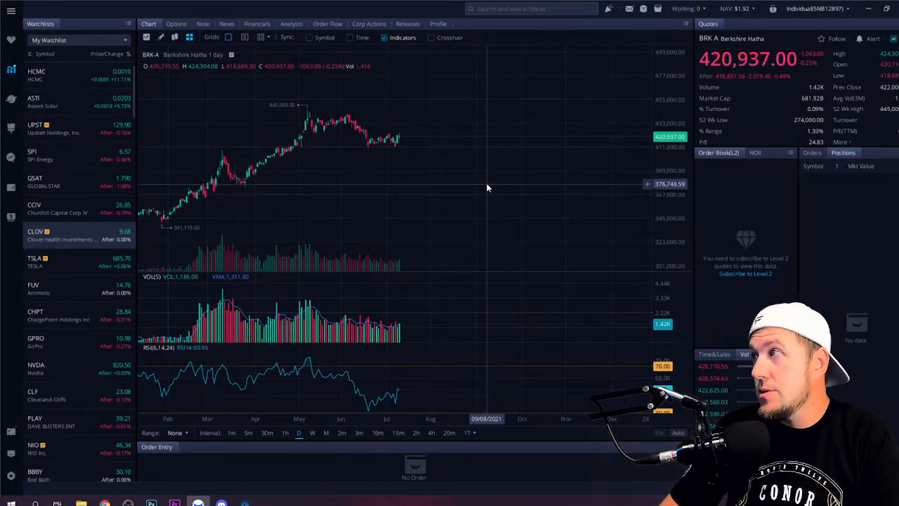
mouse_move(730, 88)
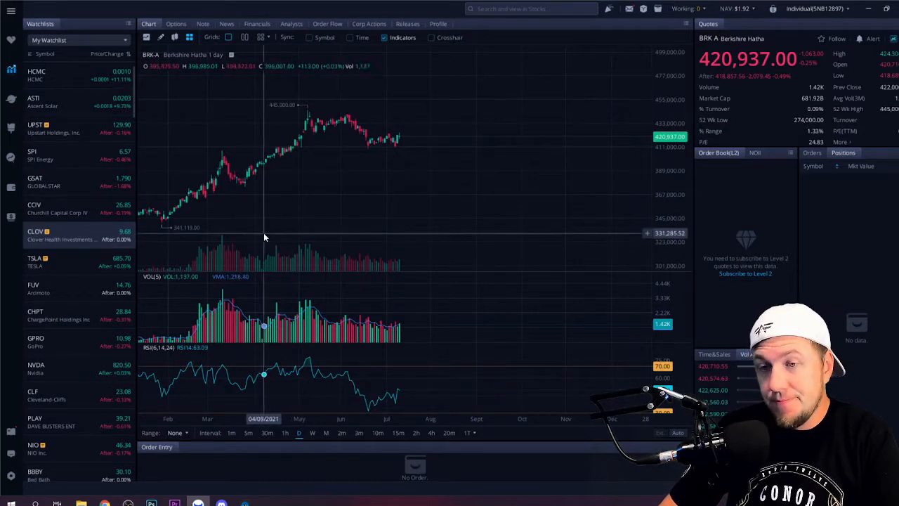
Bring up the BRK.A chart's options menu and dismiss it without changing anything.
right_click(317, 211)
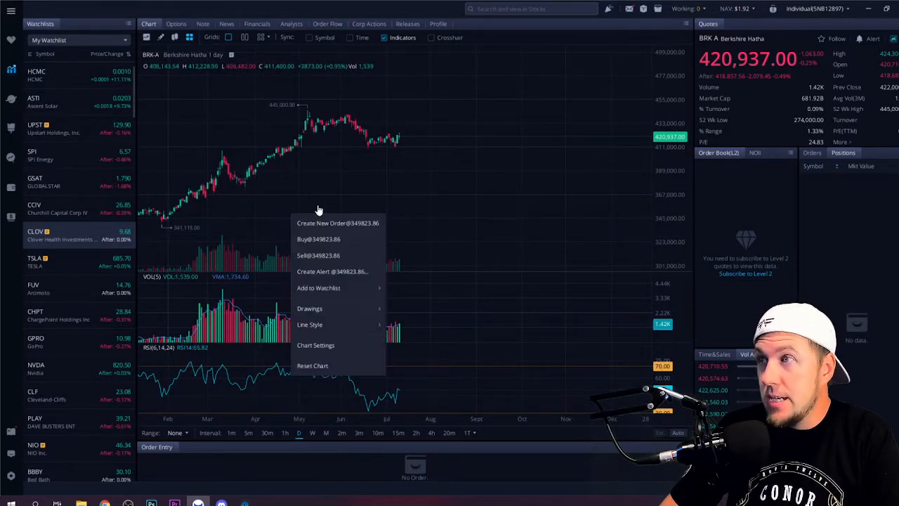
click(394, 160)
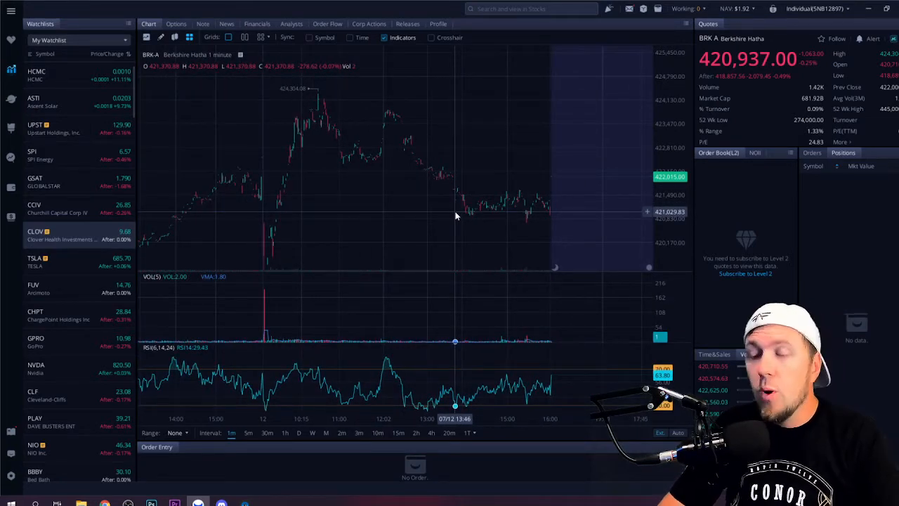
mouse_move(593, 129)
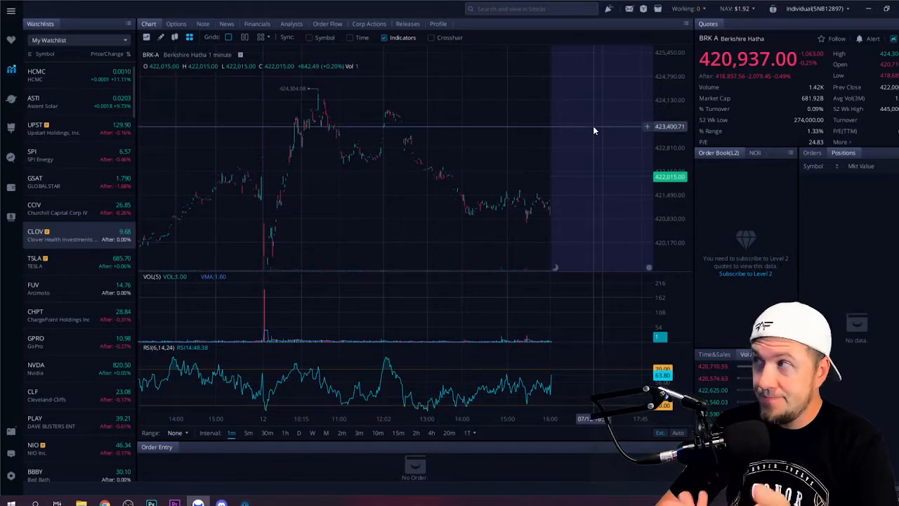
mouse_move(165, 83)
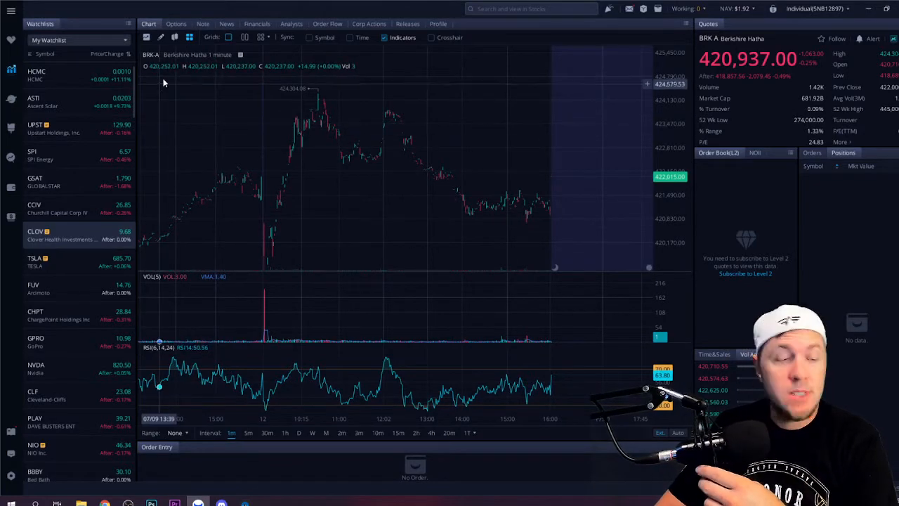